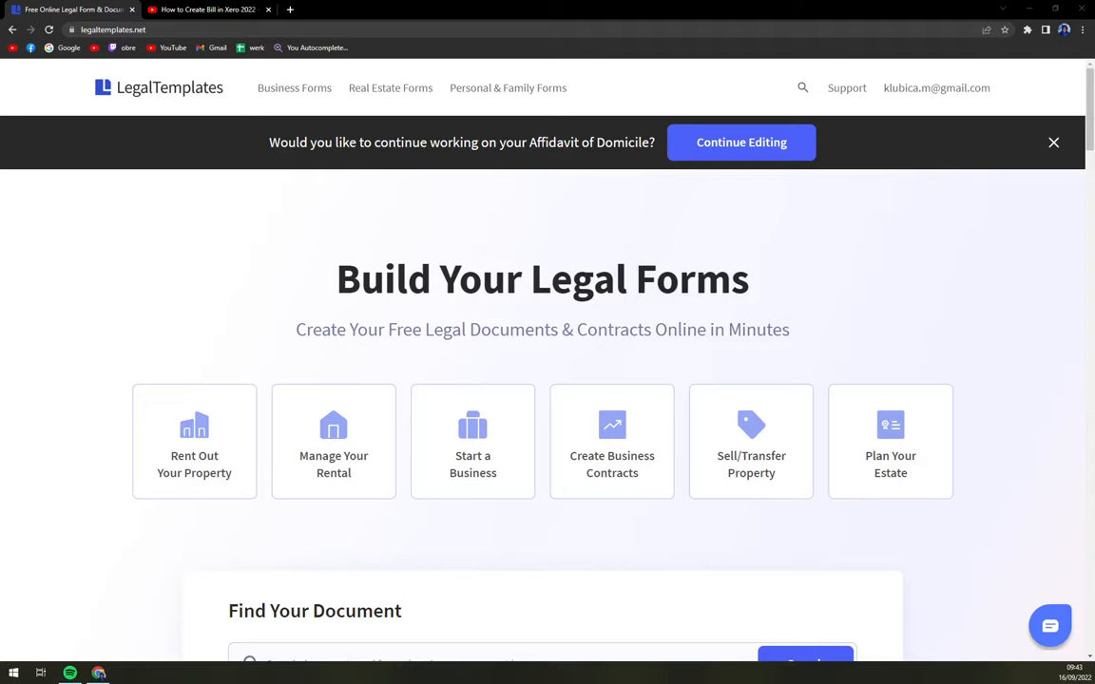
mouse_move(199, 232)
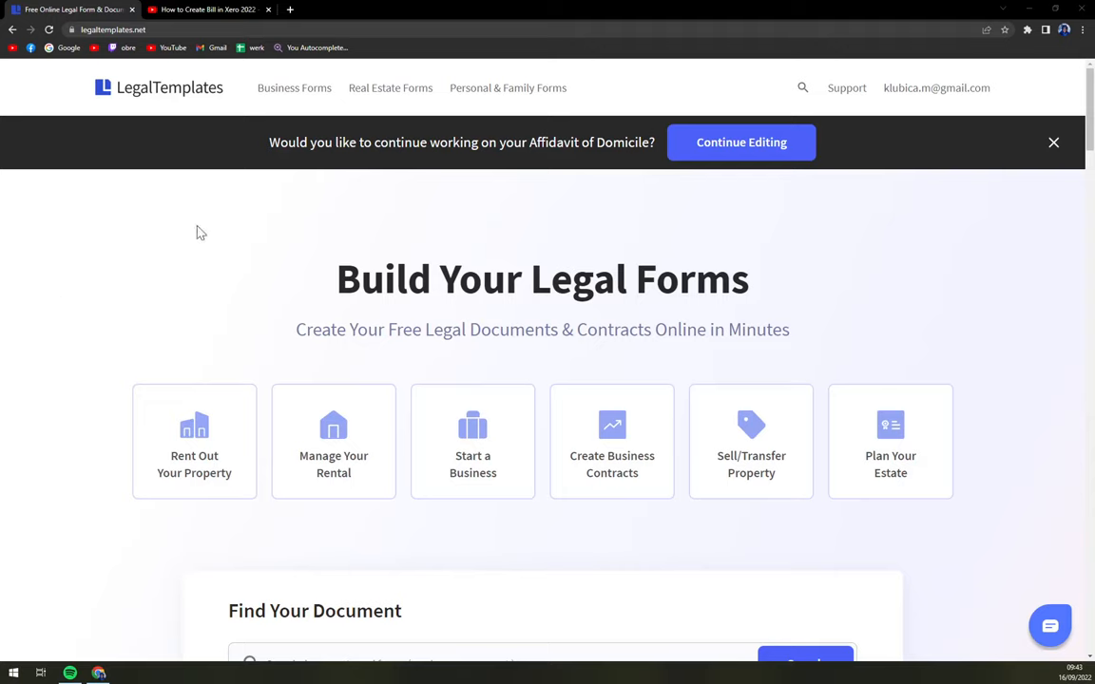
mouse_move(156, 239)
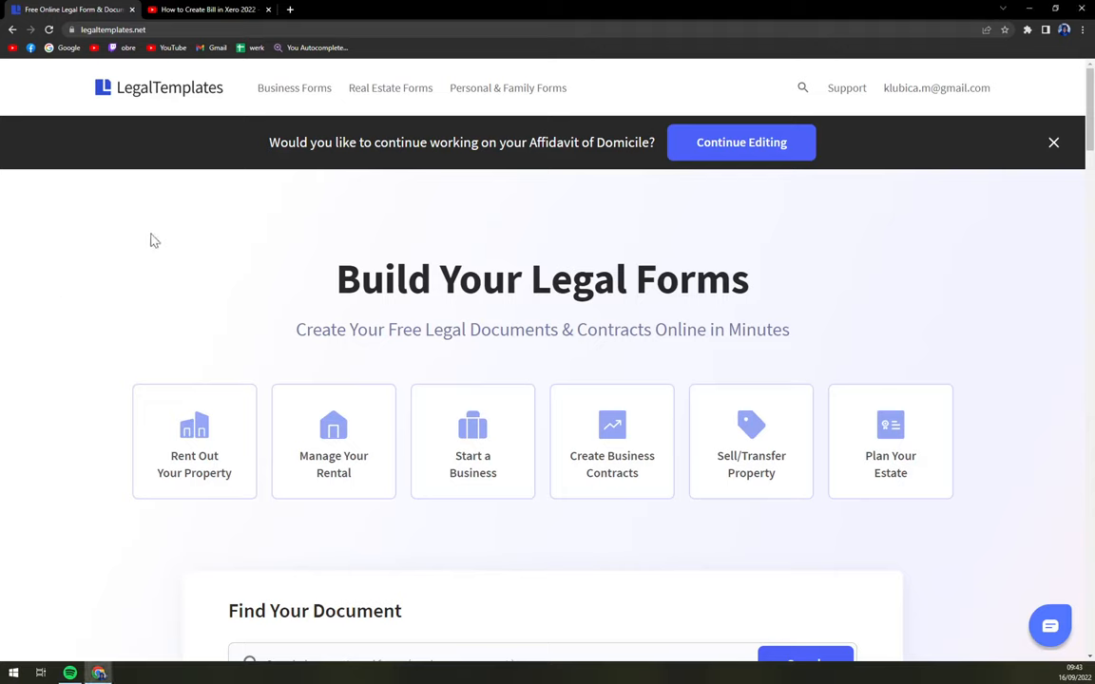
- Go to the Personal & Family Forms catalogue from the home page
click(209, 9)
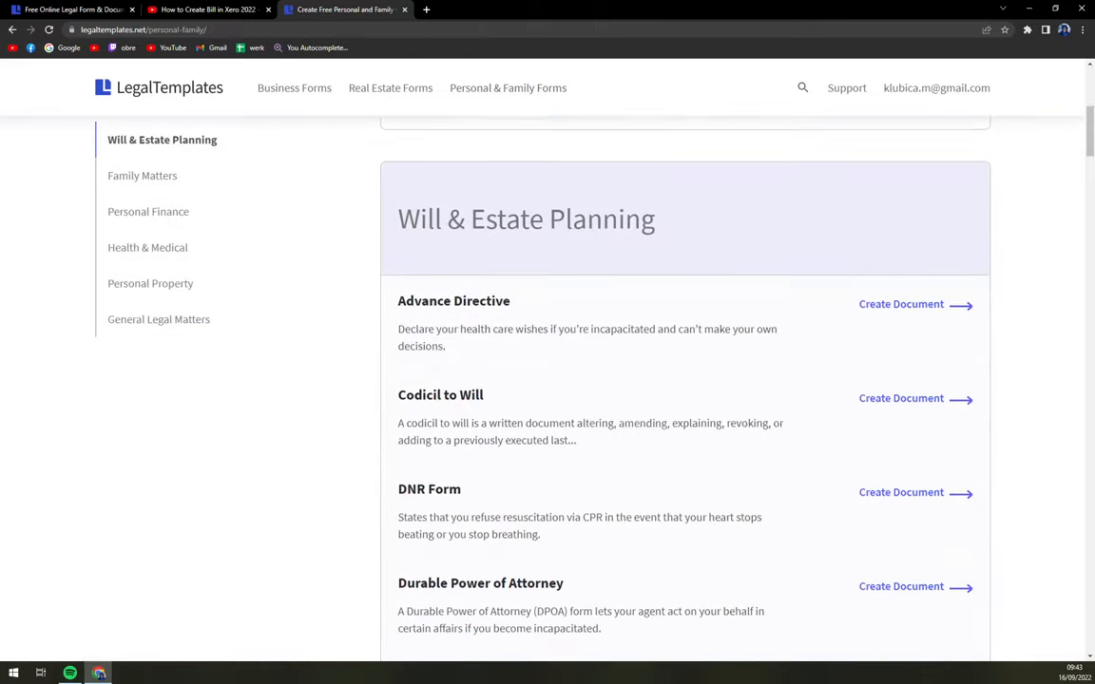
mouse_move(581, 462)
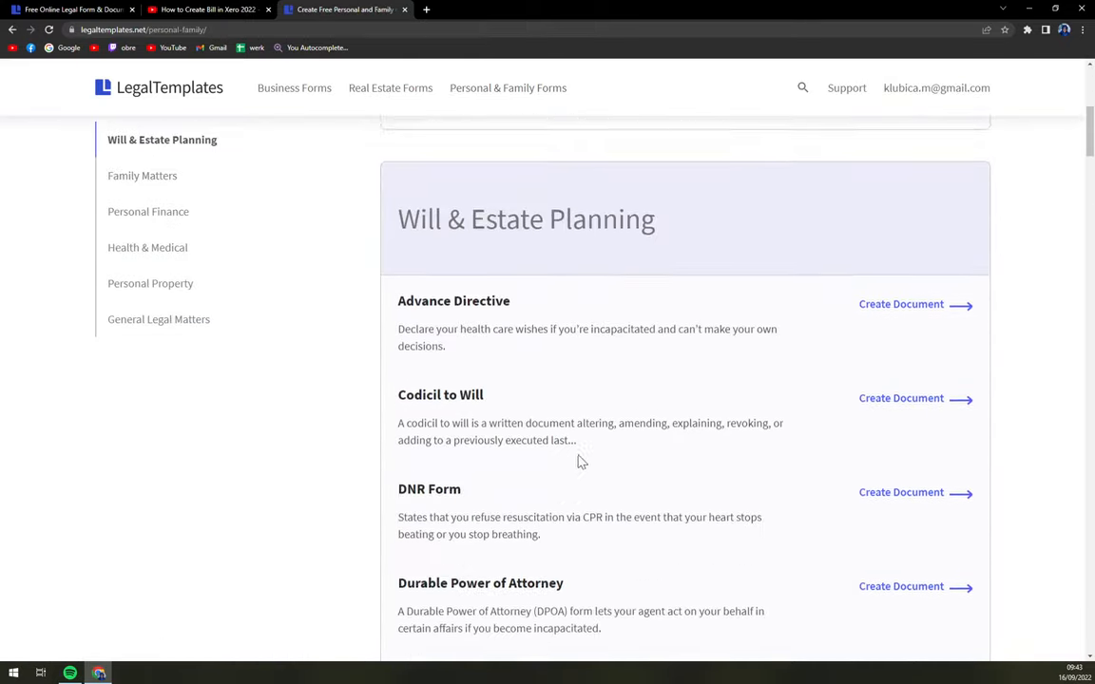
- Search 'trailer', choose Trailer Bill of Sale and start a new document from it
scroll(up, 3)
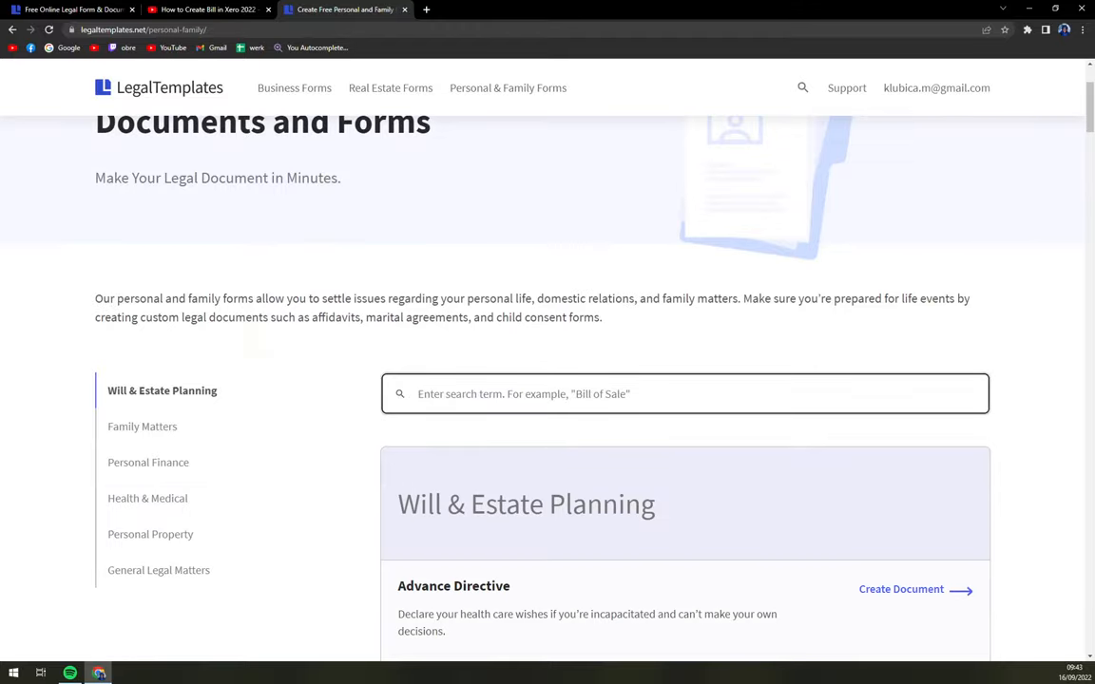
text(trailer)
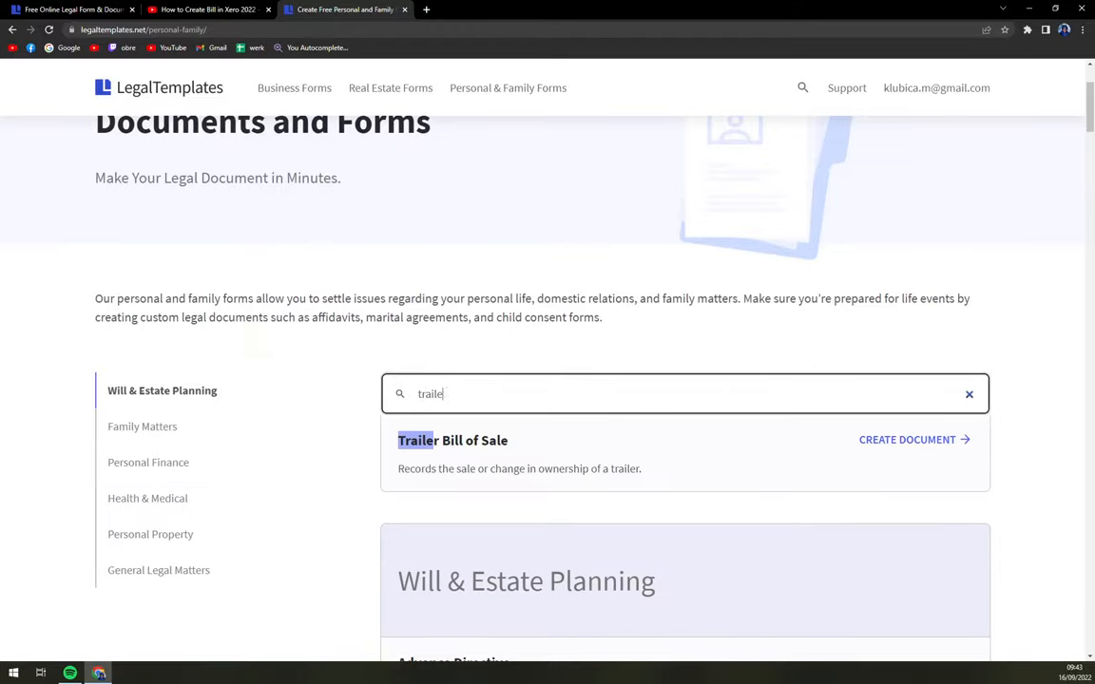
click(452, 441)
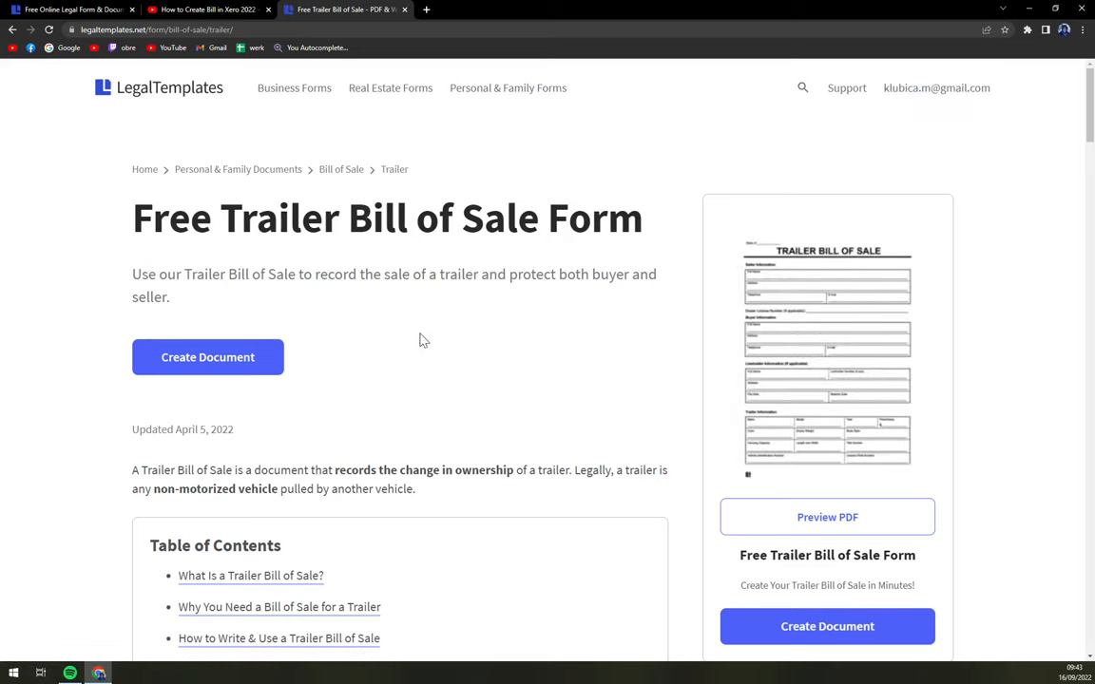
click(207, 357)
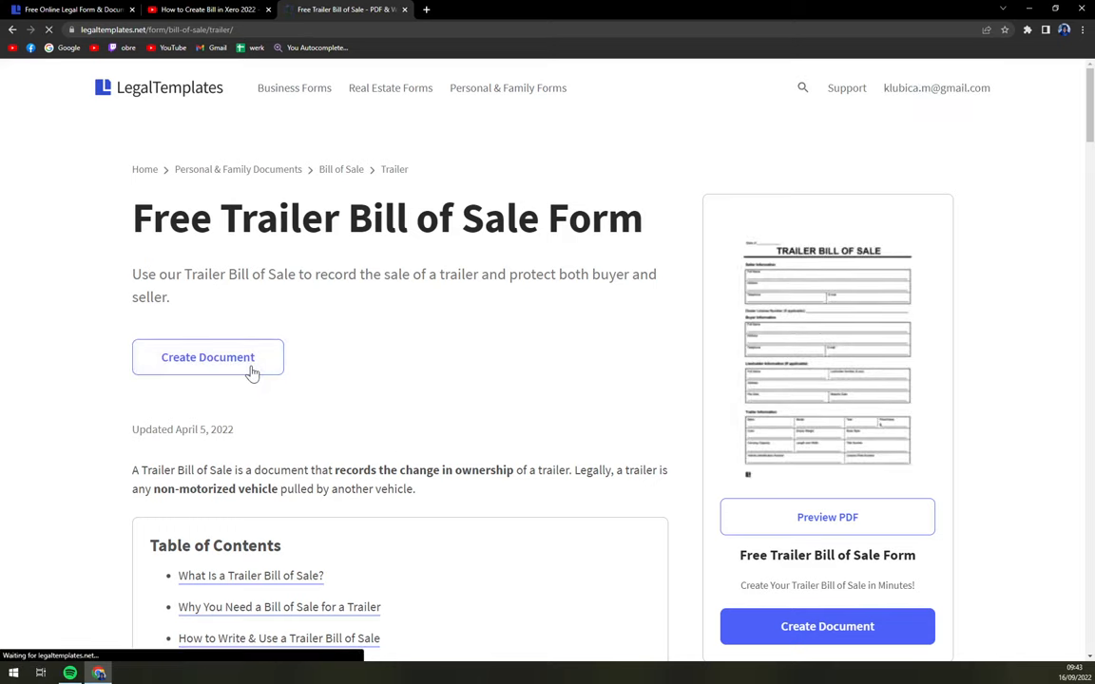
click(207, 357)
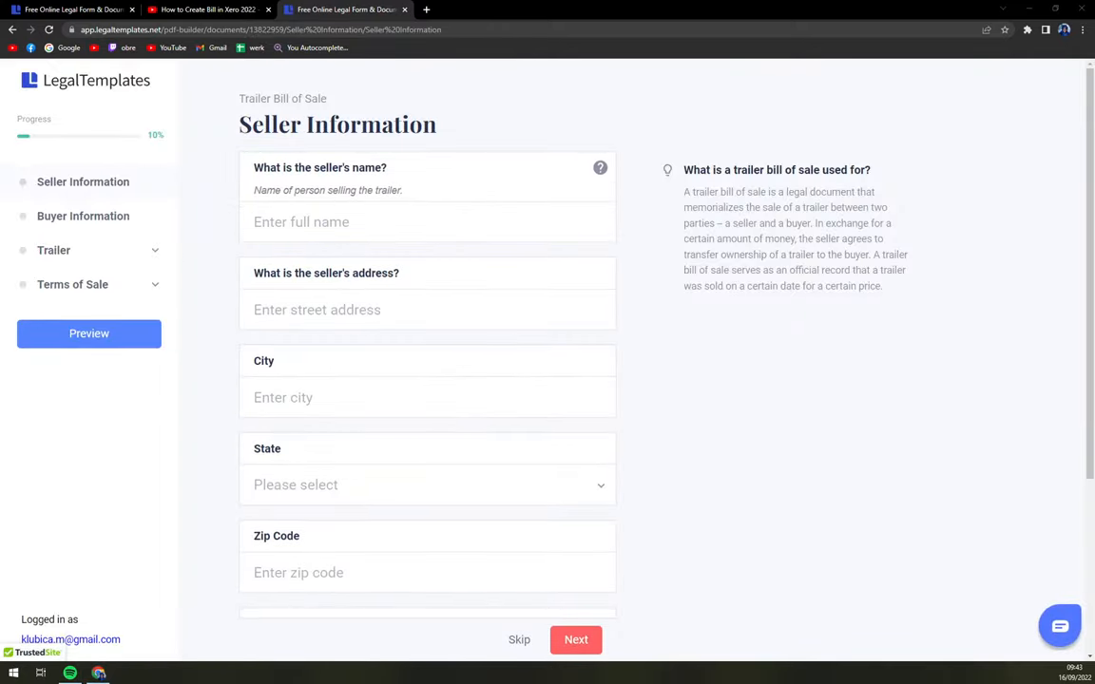
- Enter seller name 'YOUR', glance at the State list, and continue to Buyer Information
text(YOUR)
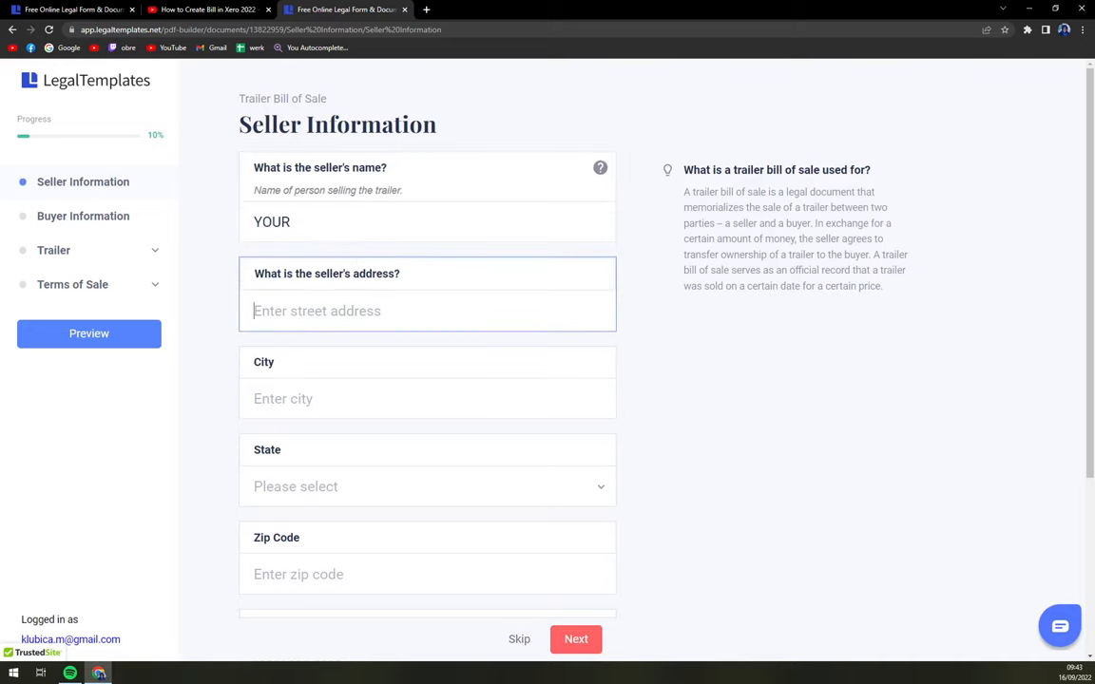
click(425, 487)
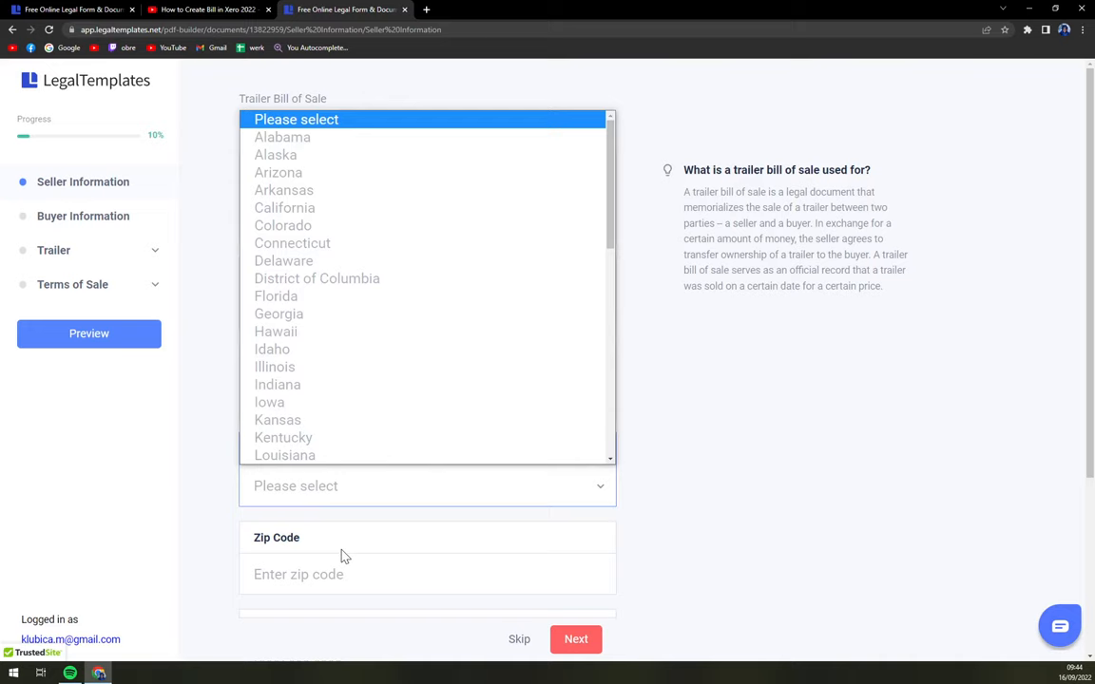
click(576, 639)
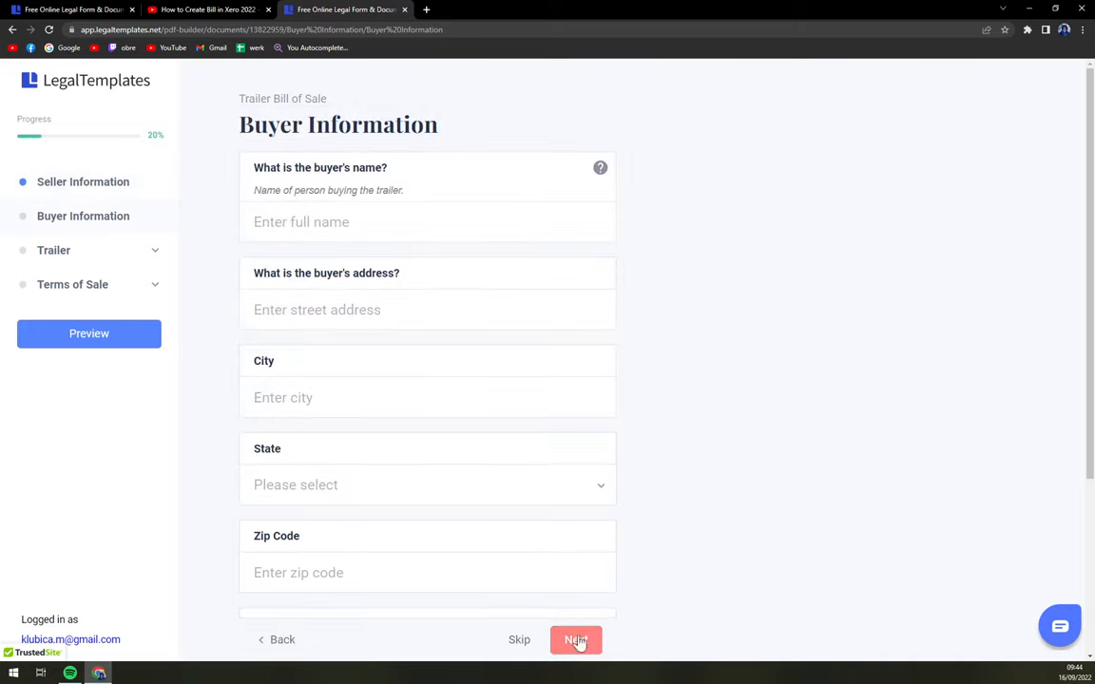
- Leave buyer name and address blank and continue to Trailer Information
click(426, 222)
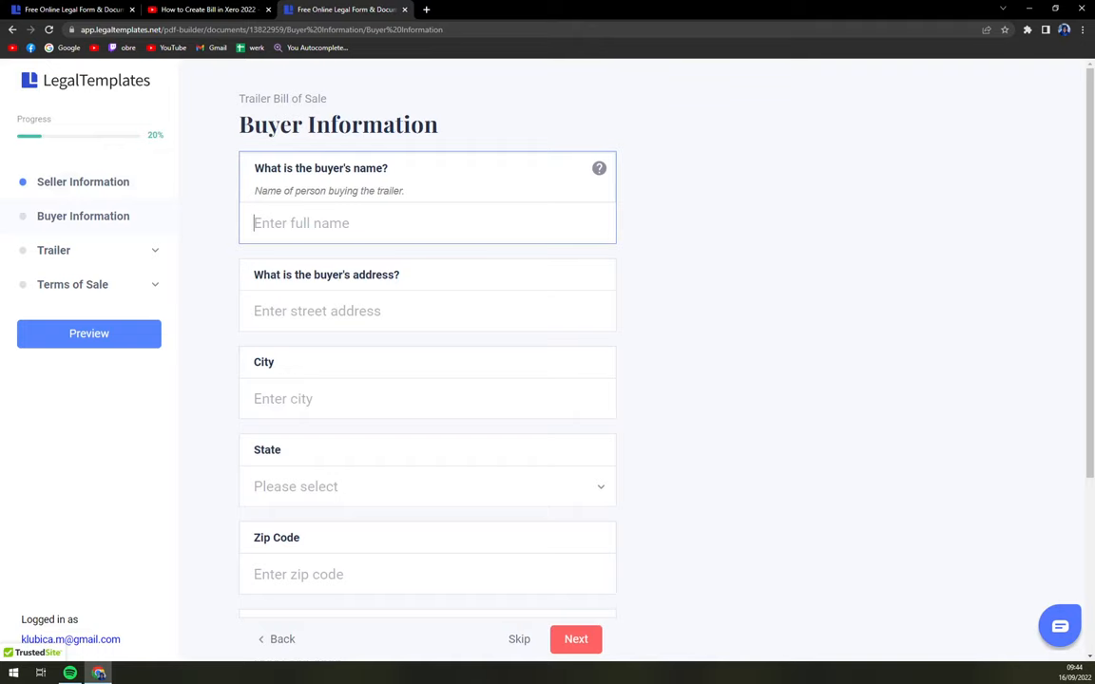
click(426, 311)
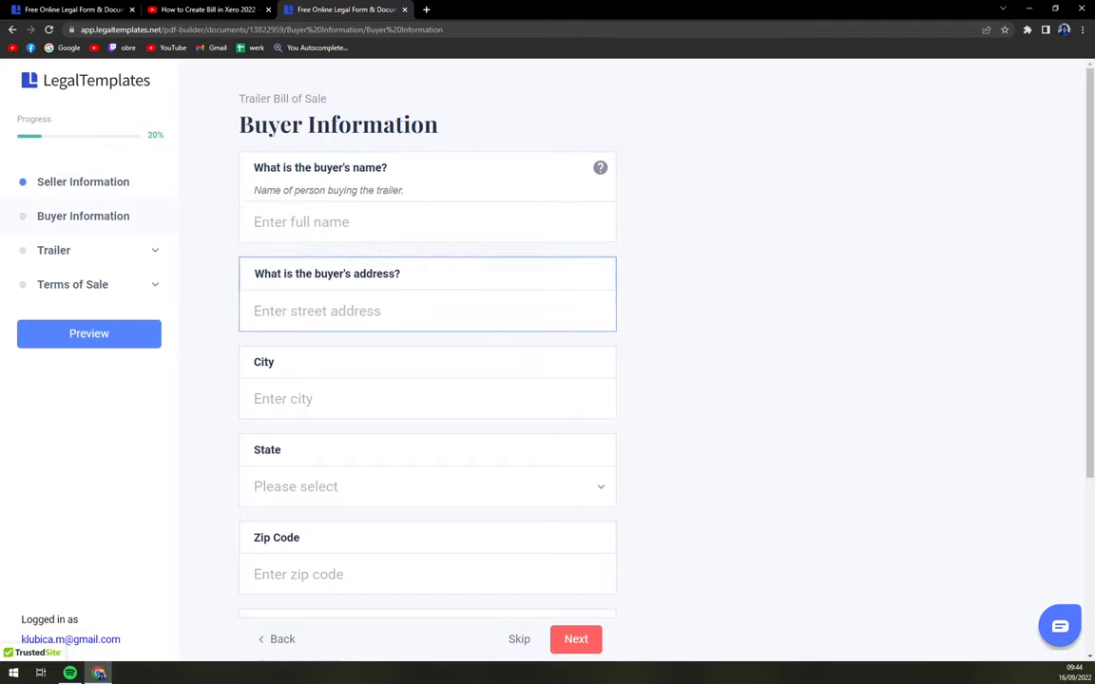
scroll(down, 3)
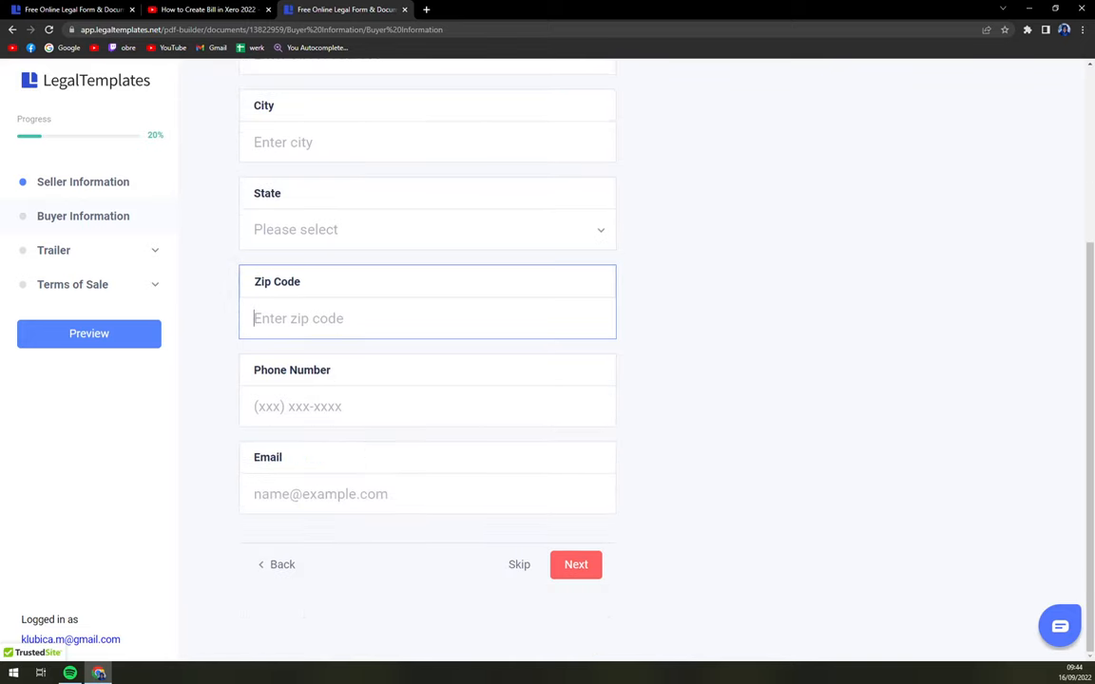
scroll(up, 3)
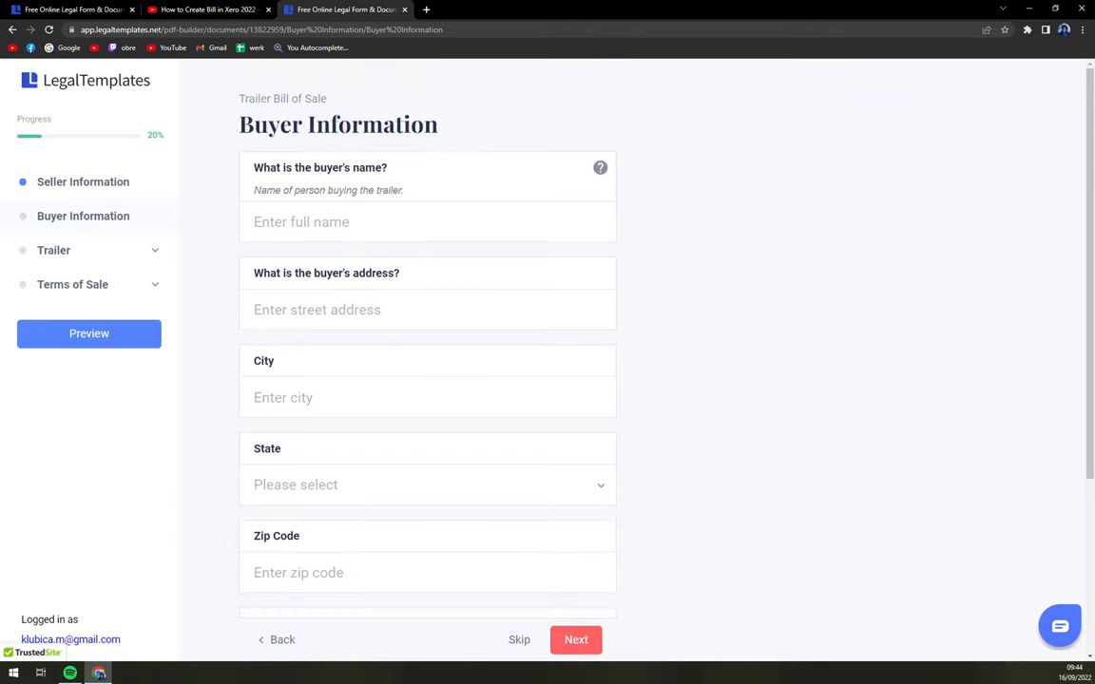
scroll(down, 3)
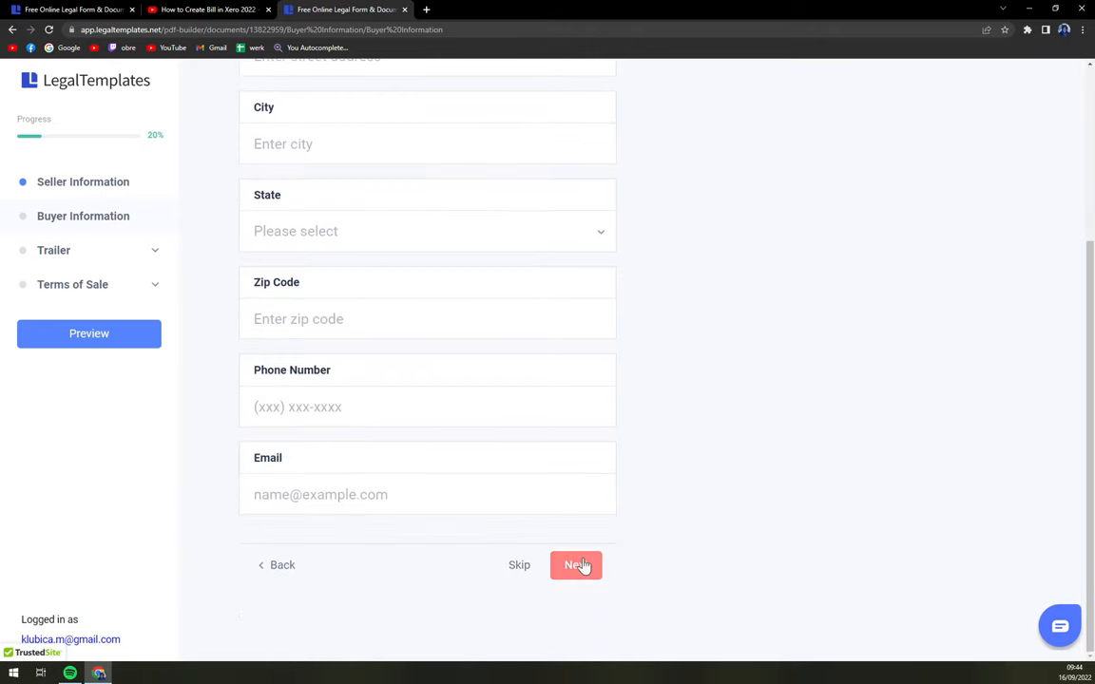
click(576, 564)
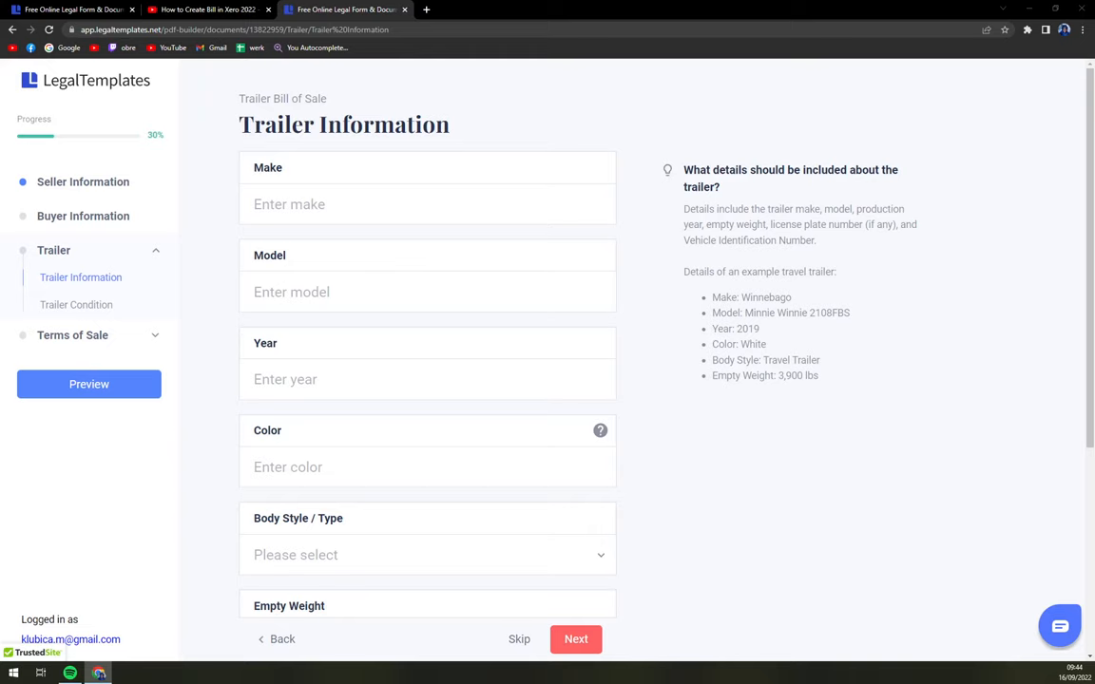
mouse_move(333, 236)
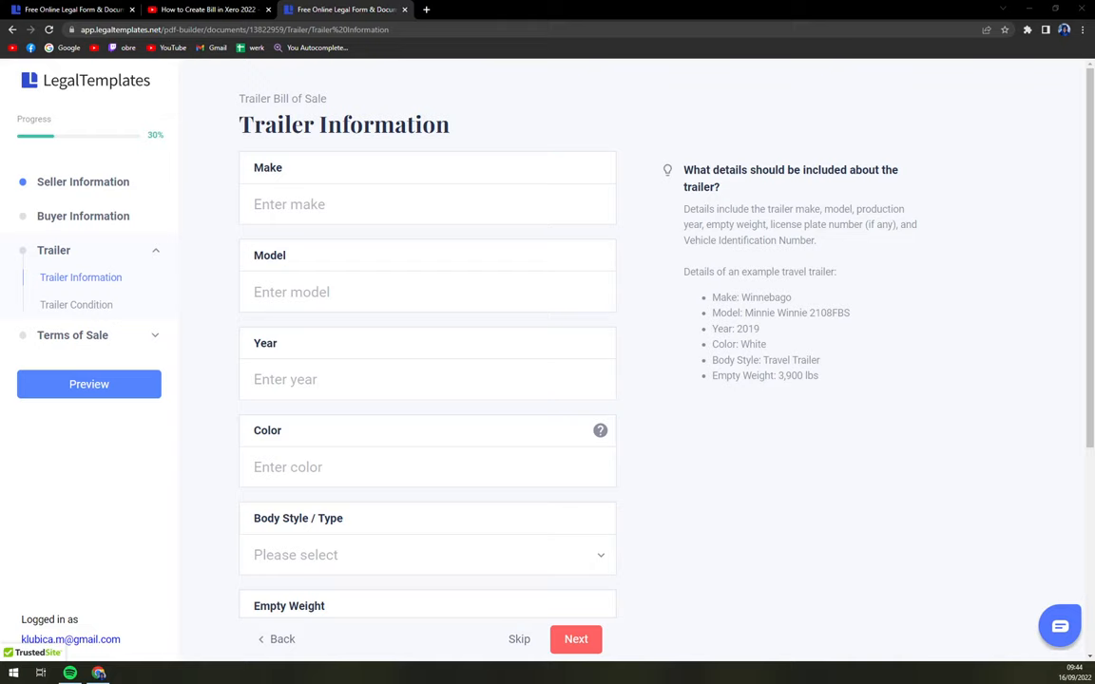
- Leave all trailer detail fields empty and continue to Trailer Condition
scroll(down, 3)
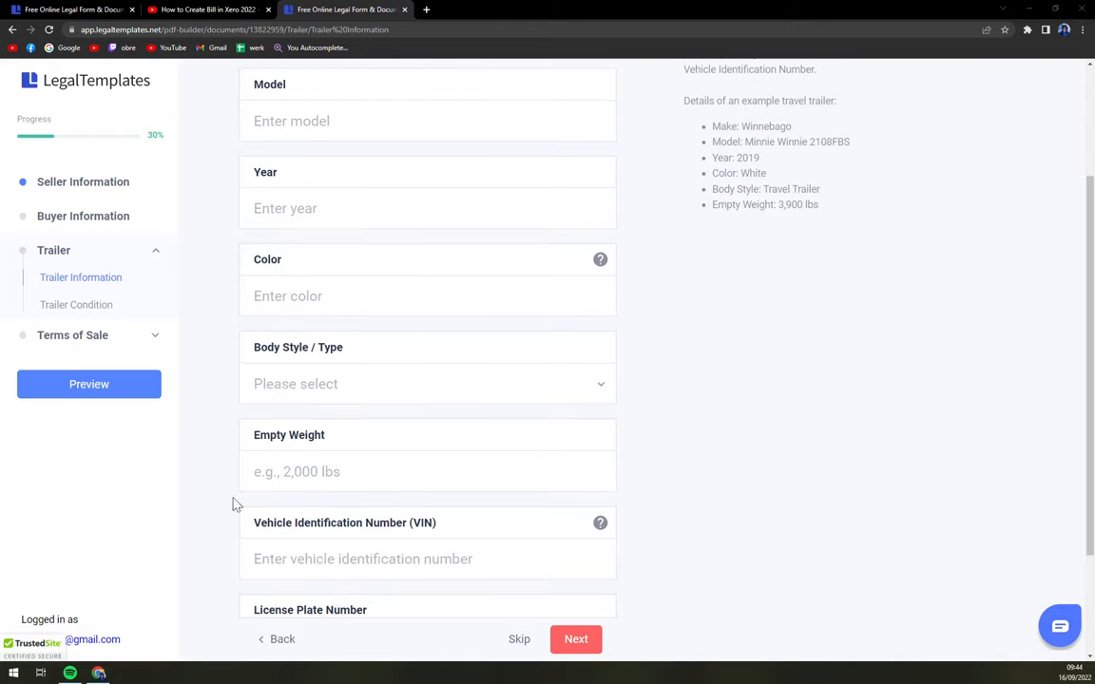
click(426, 384)
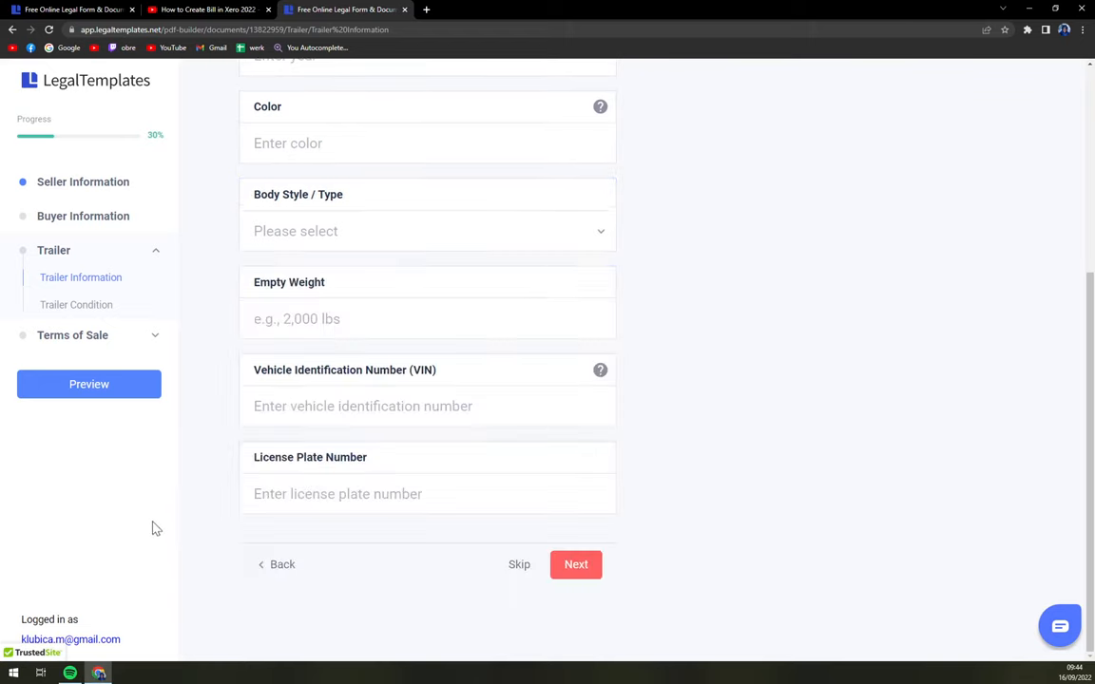
mouse_move(249, 377)
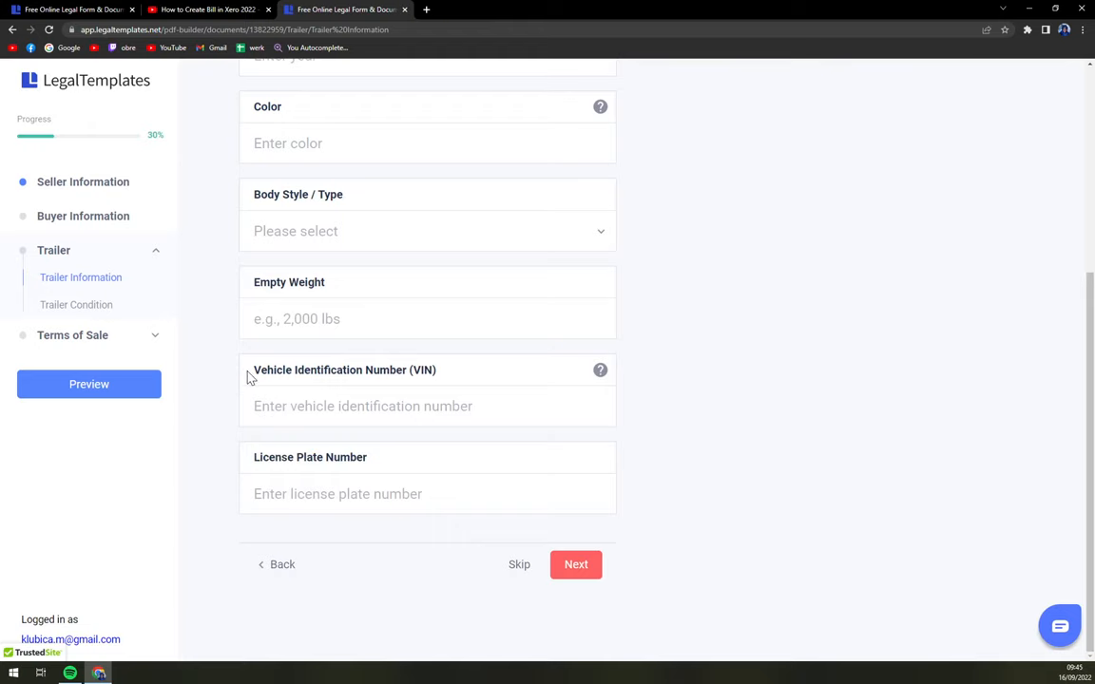
mouse_move(437, 528)
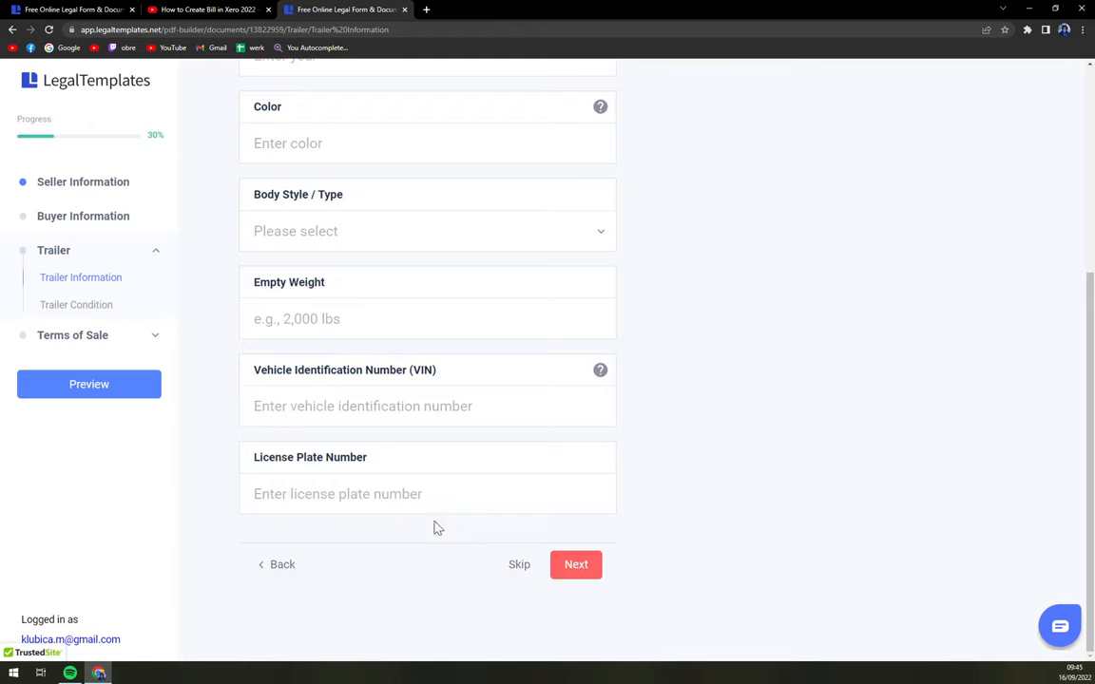
click(574, 562)
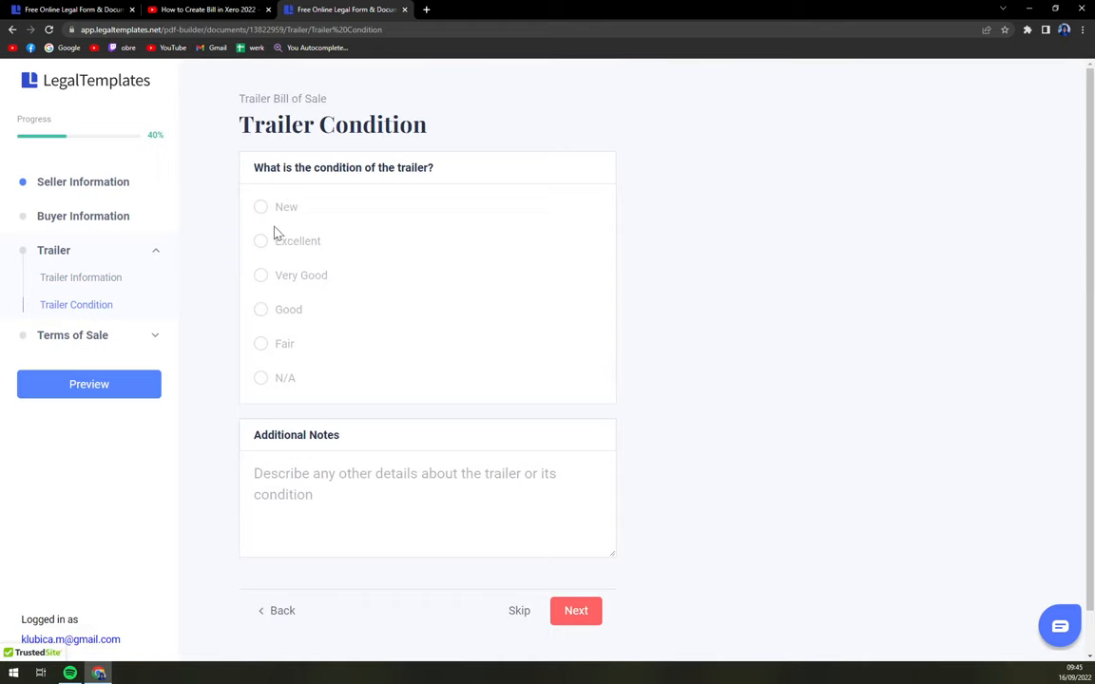
- Skip the condition question, answer No to the gift question, and continue to Price
click(425, 504)
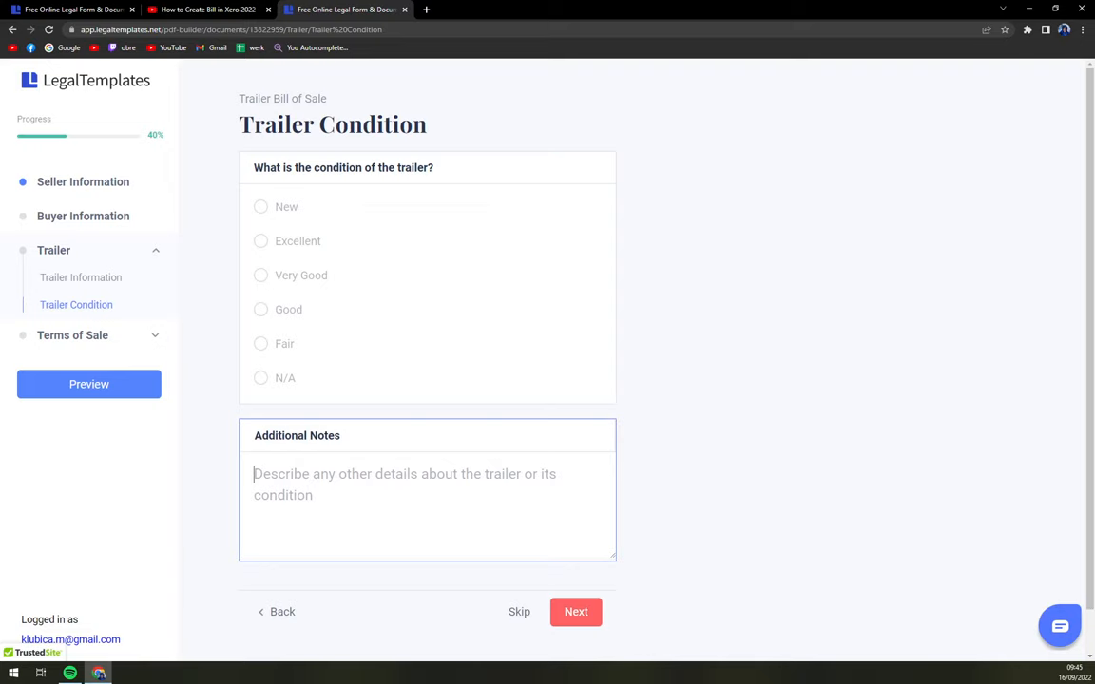
click(575, 612)
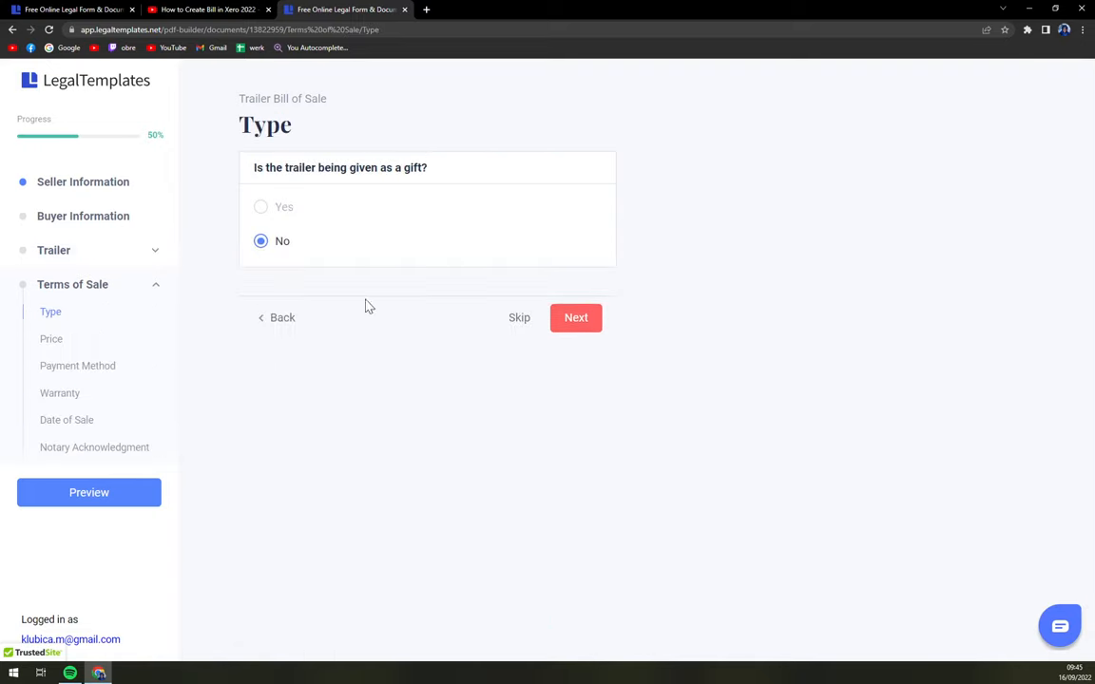
mouse_move(289, 213)
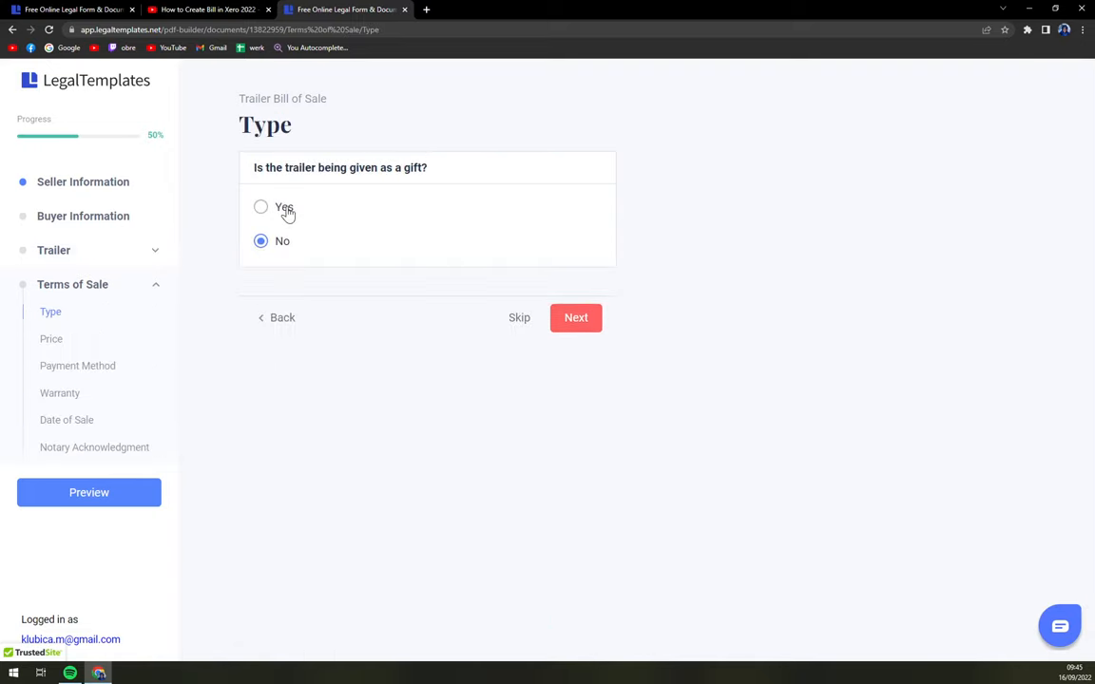
click(260, 207)
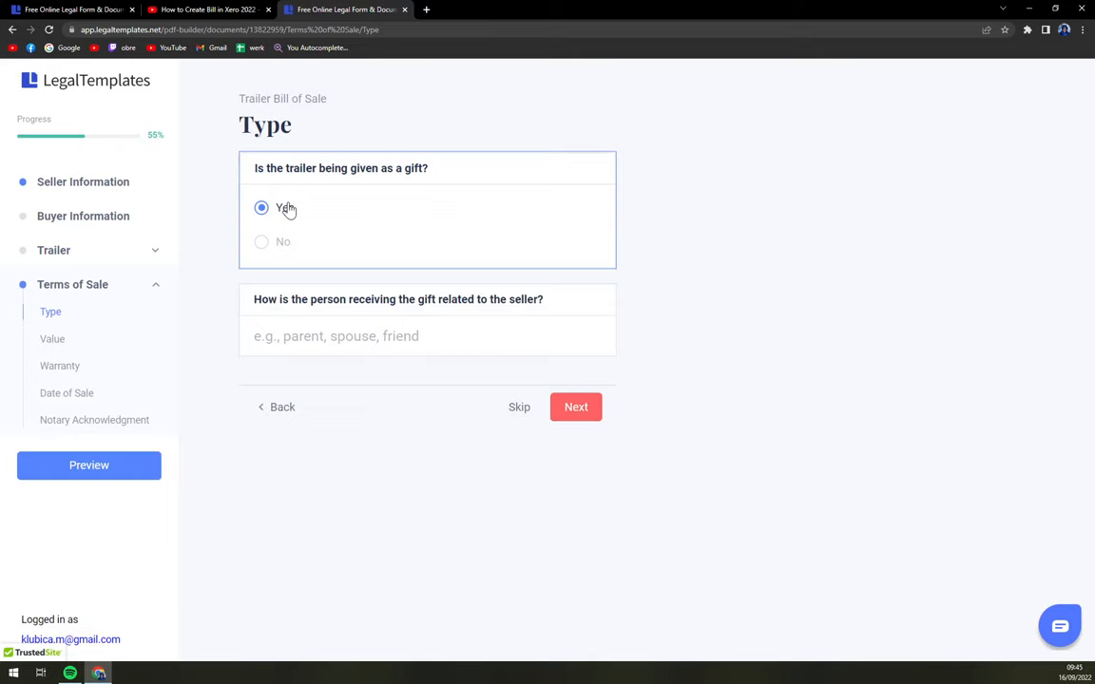
mouse_move(293, 213)
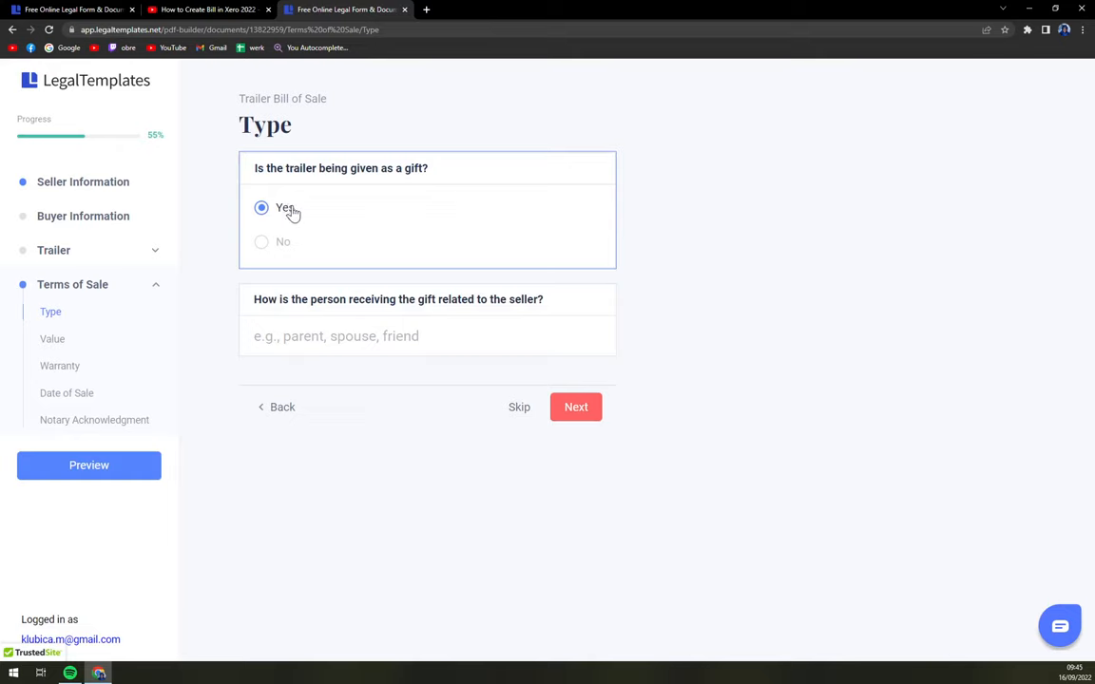
click(263, 241)
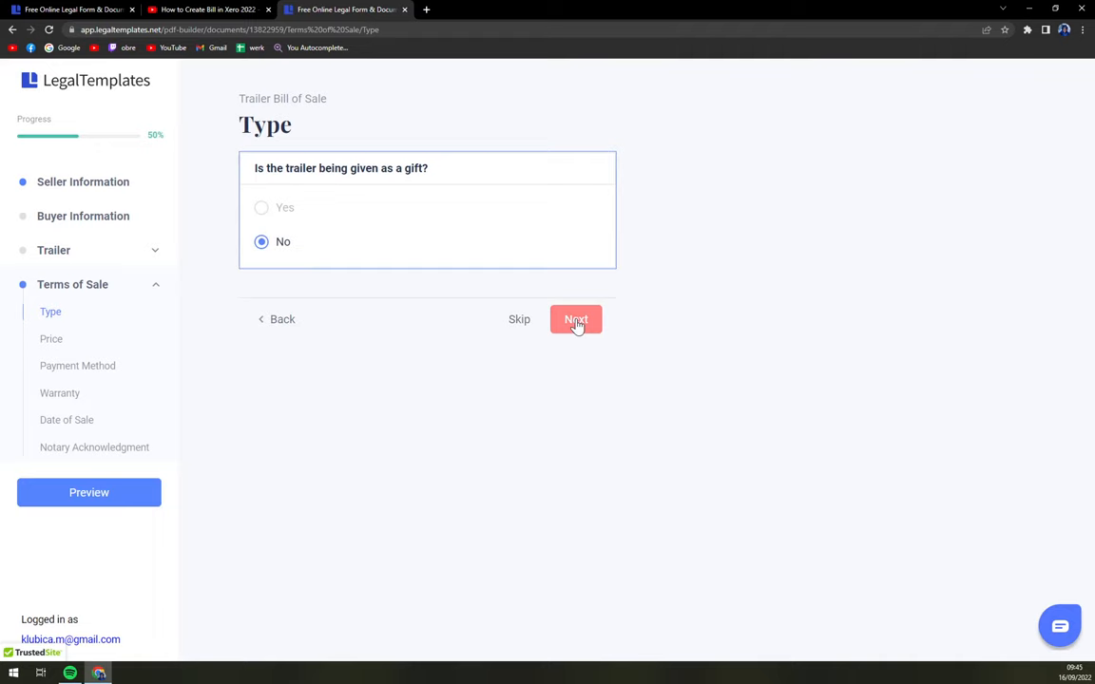
click(576, 319)
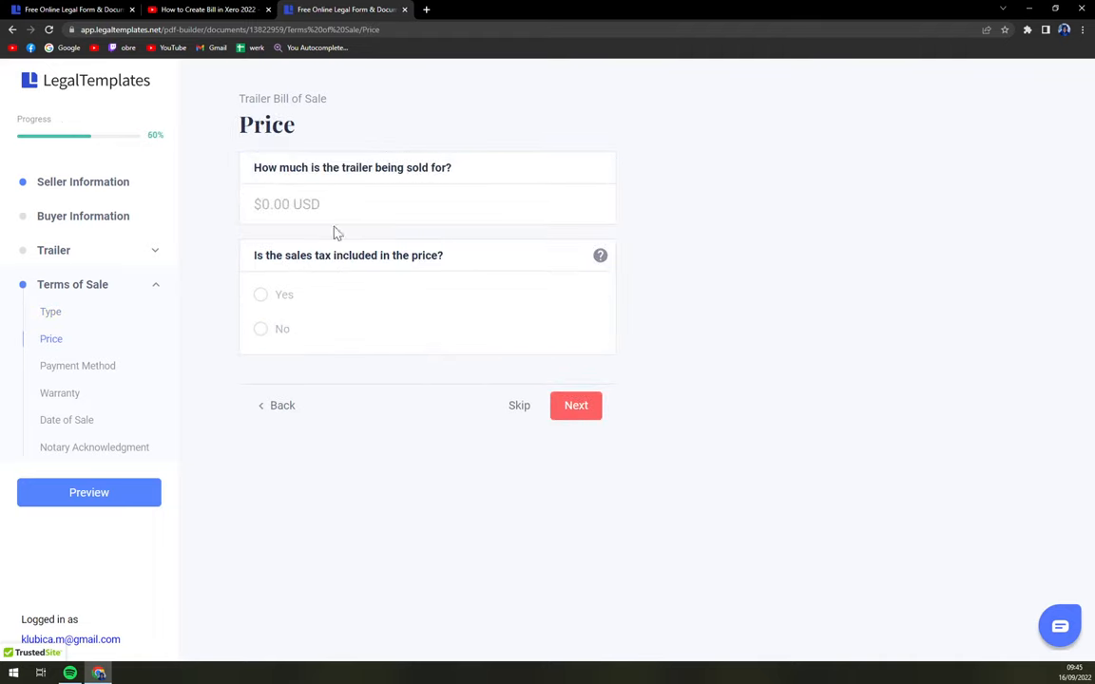
- Leave price blank, mark sales tax included, skip payment method, and reach Warranty
click(427, 205)
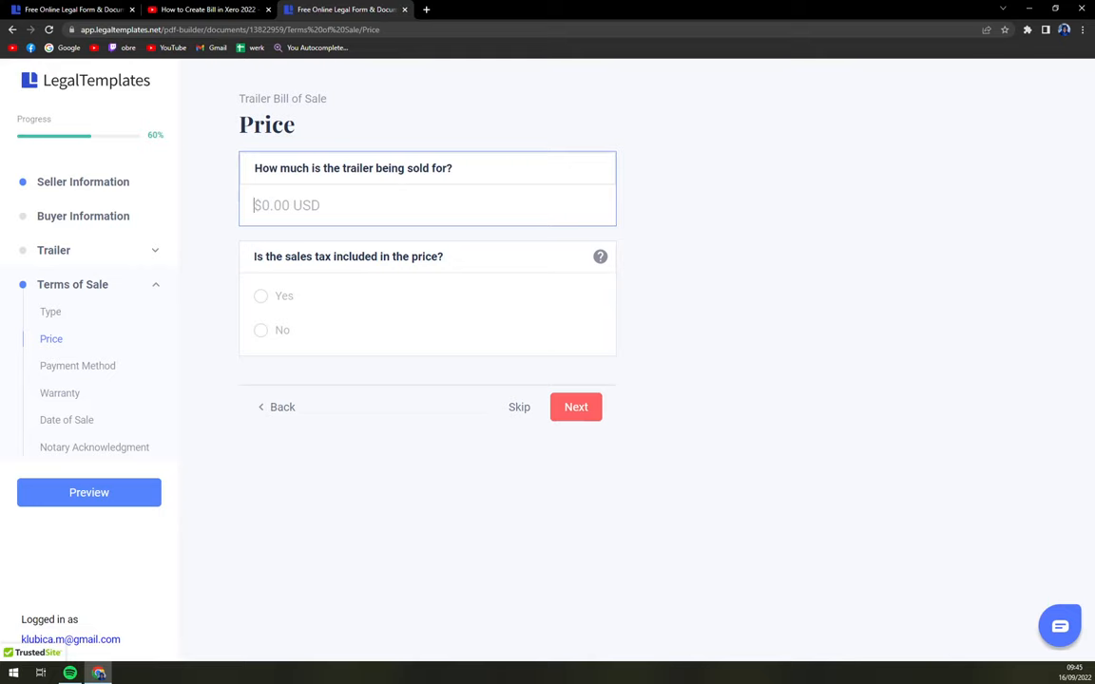
mouse_move(555, 409)
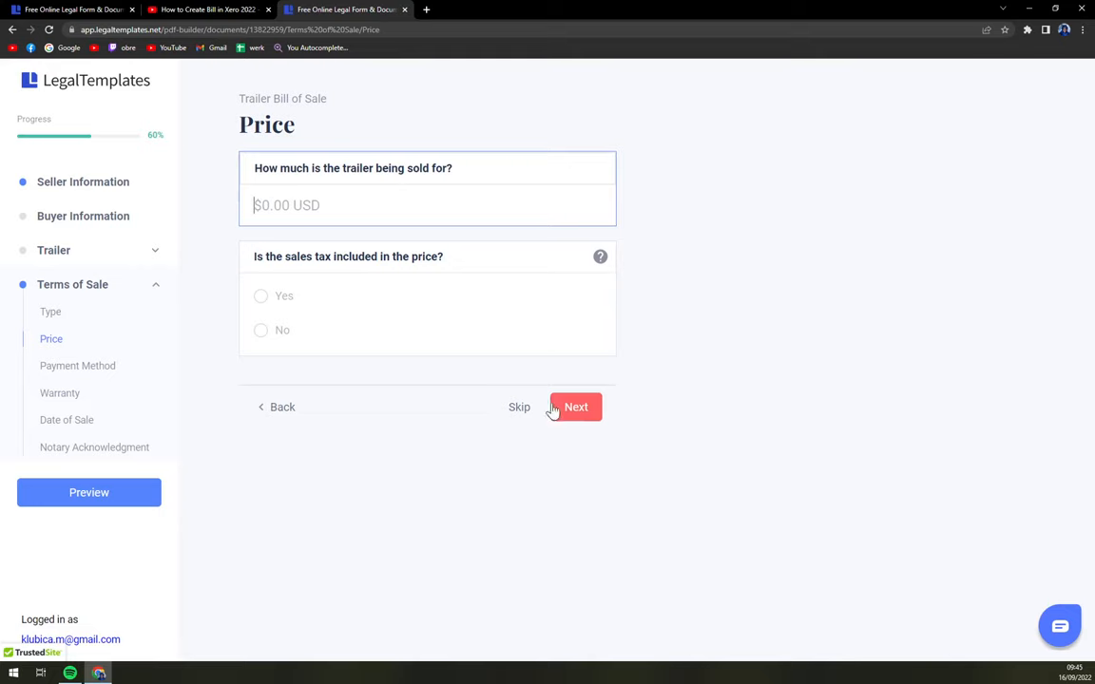
click(260, 294)
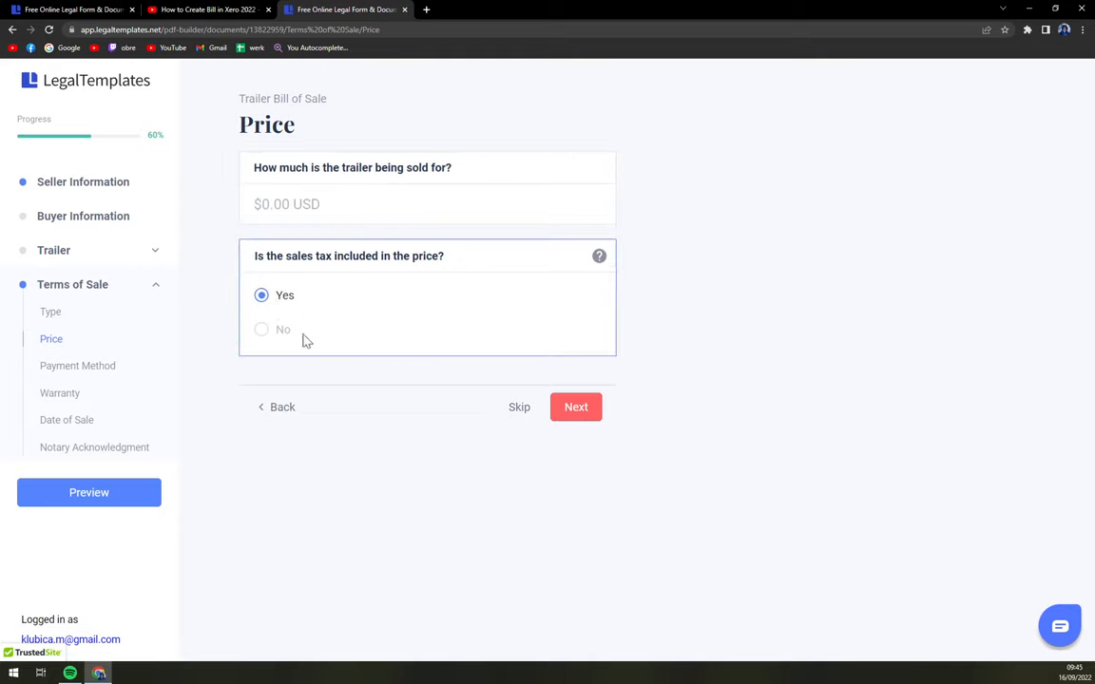
click(576, 407)
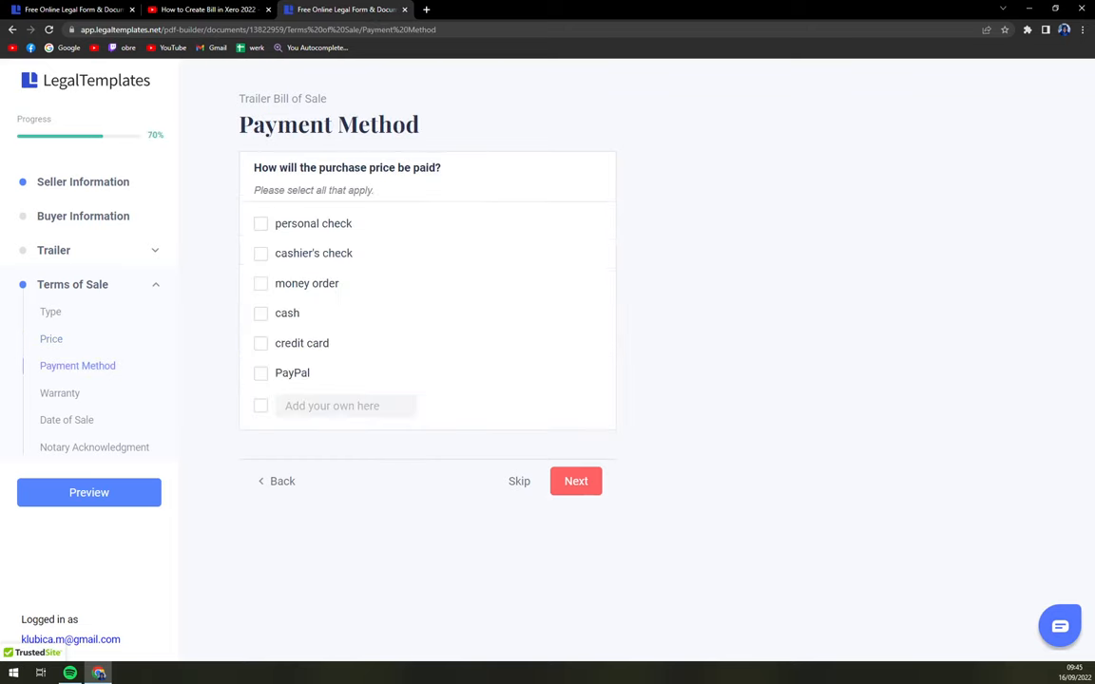
mouse_move(263, 313)
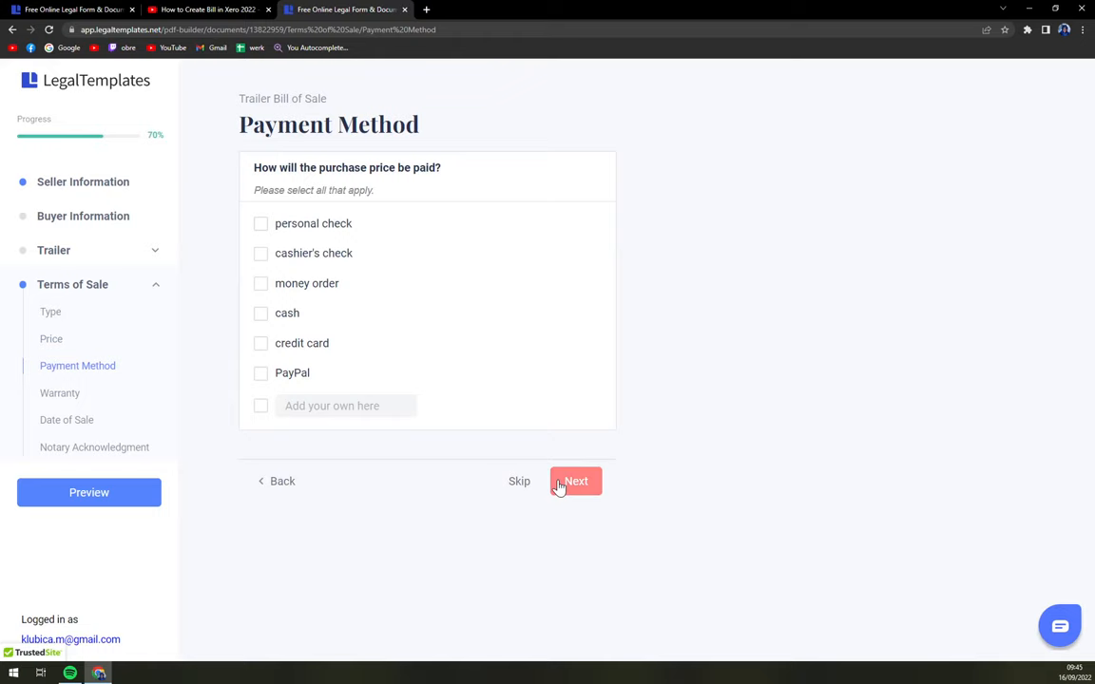
click(575, 481)
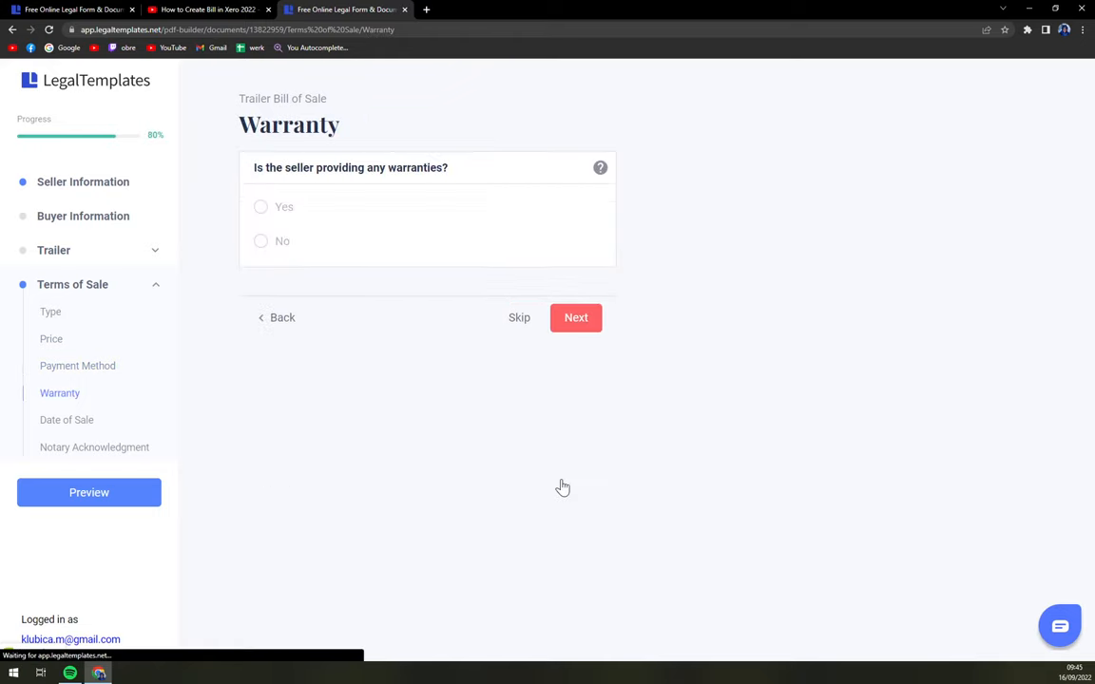
- Answer Yes to warranties, keep sale date 09/16/2022, and reach Notary Acknowledgment
click(262, 207)
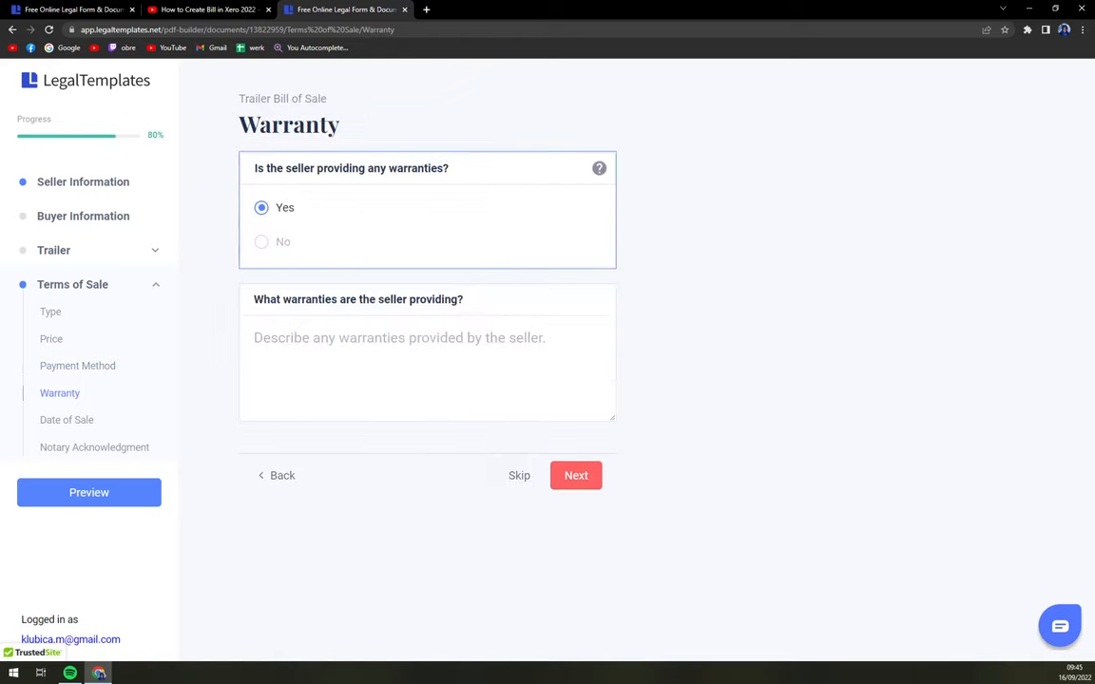
mouse_move(281, 241)
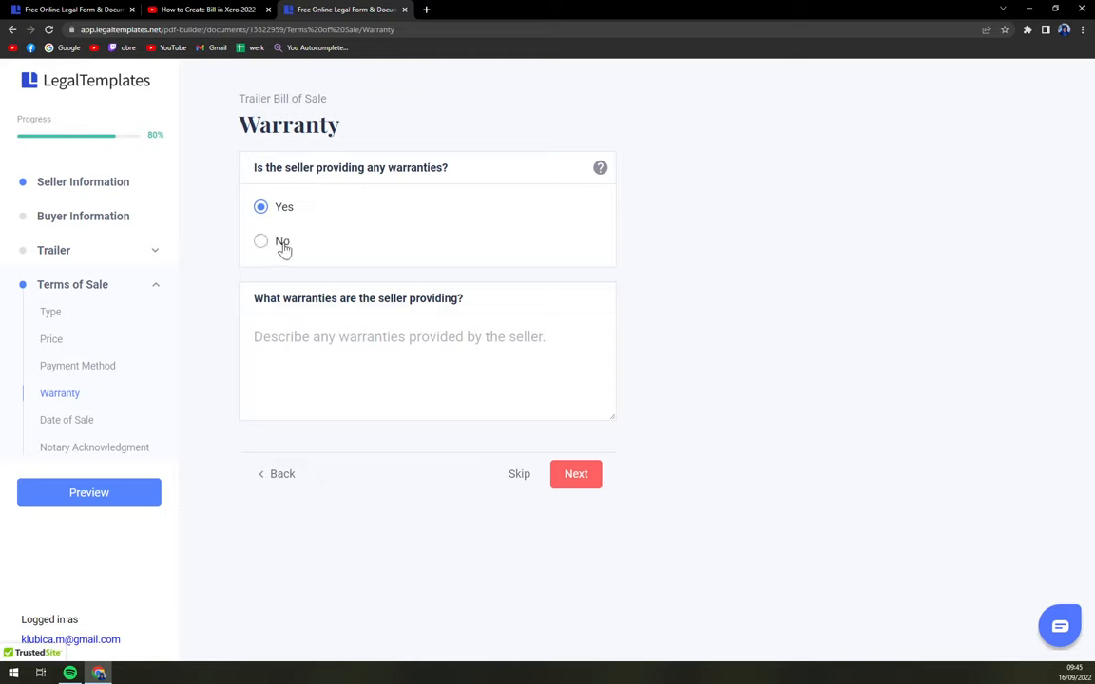
click(426, 371)
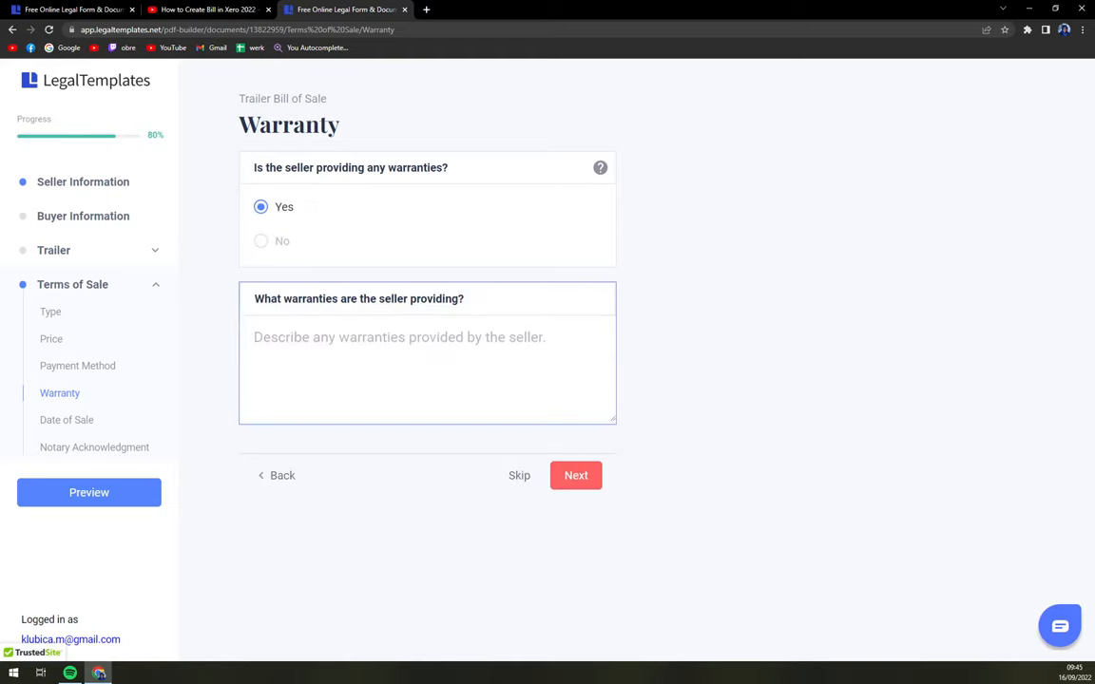
click(576, 475)
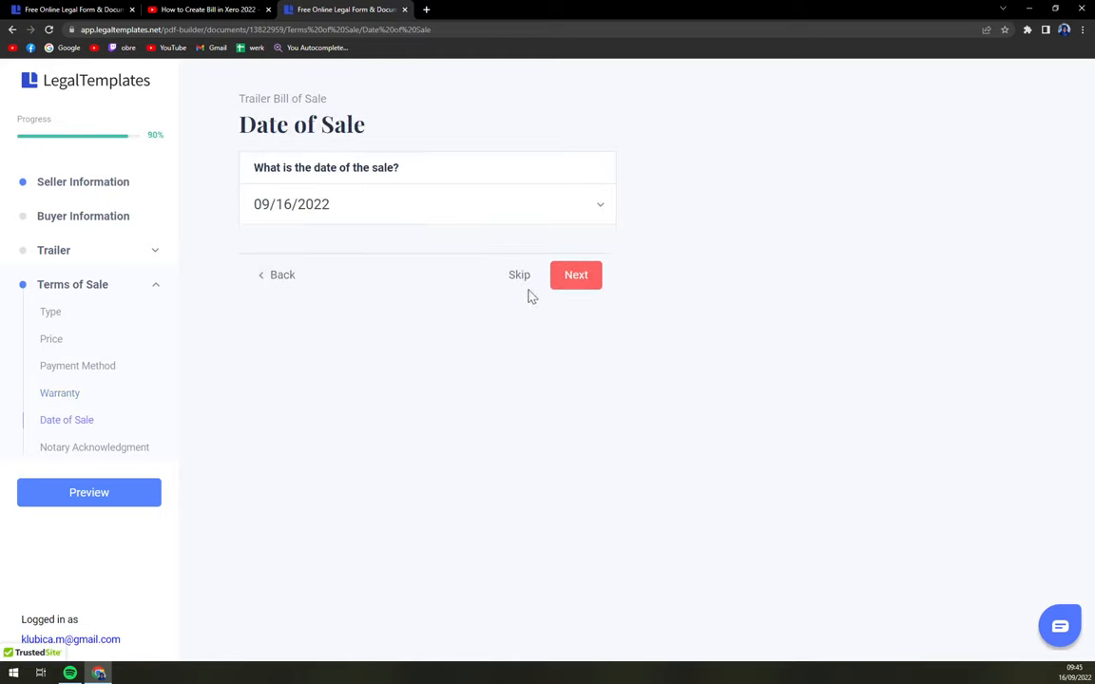
click(575, 274)
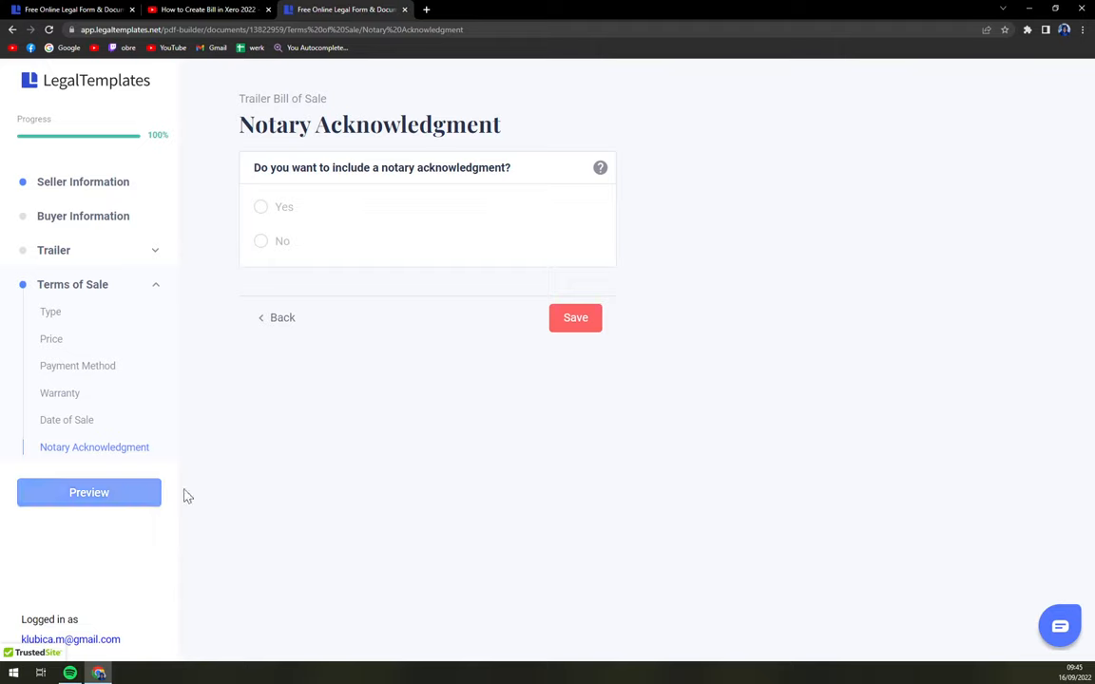
click(87, 492)
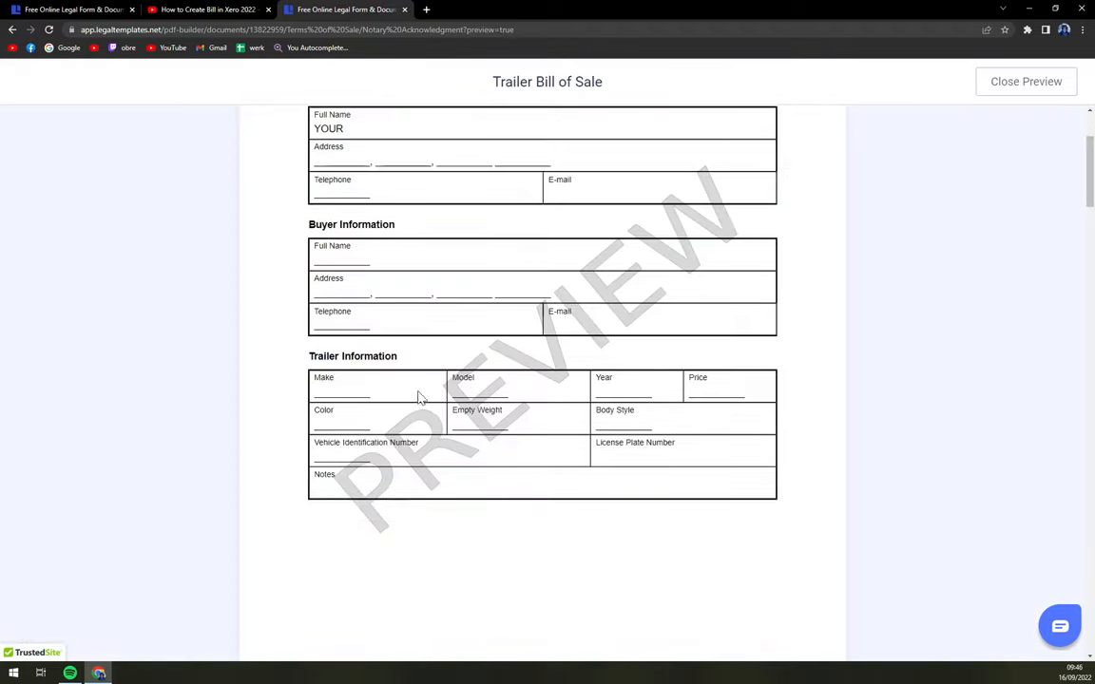
scroll(down, 3)
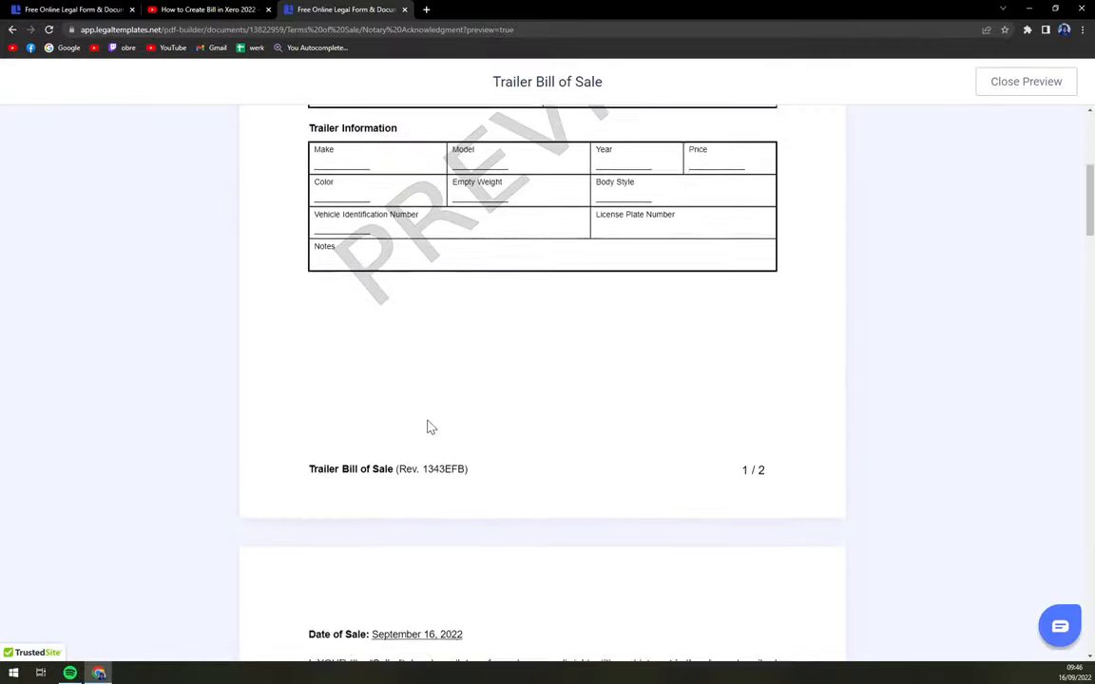
scroll(up, 3)
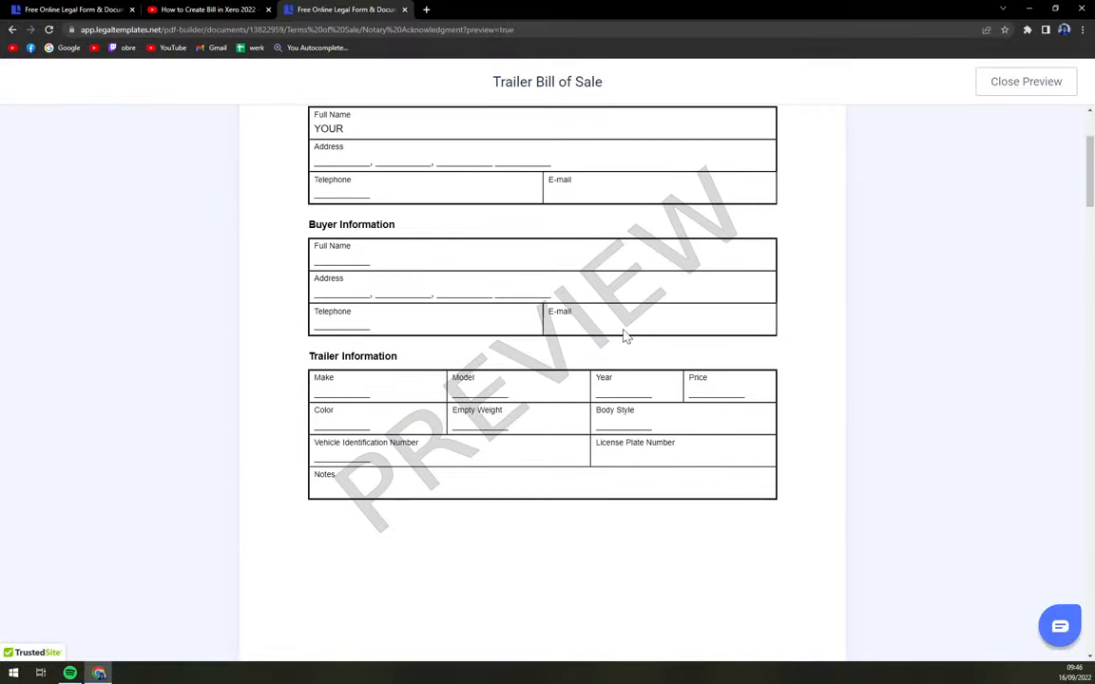
scroll(up, 3)
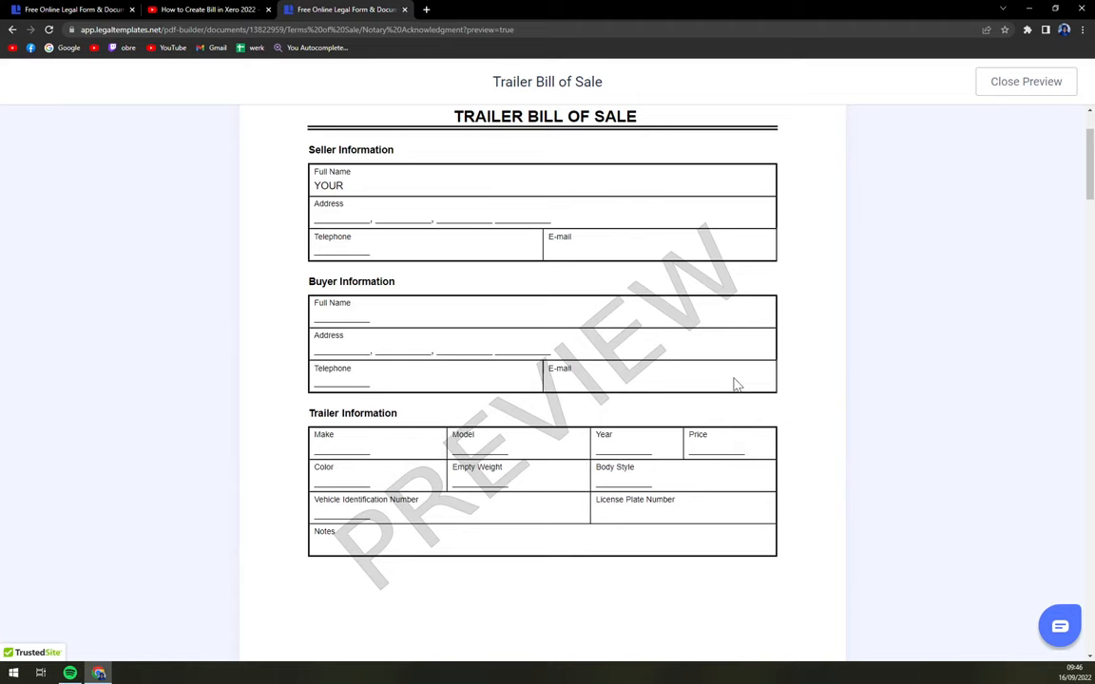
mouse_move(696, 399)
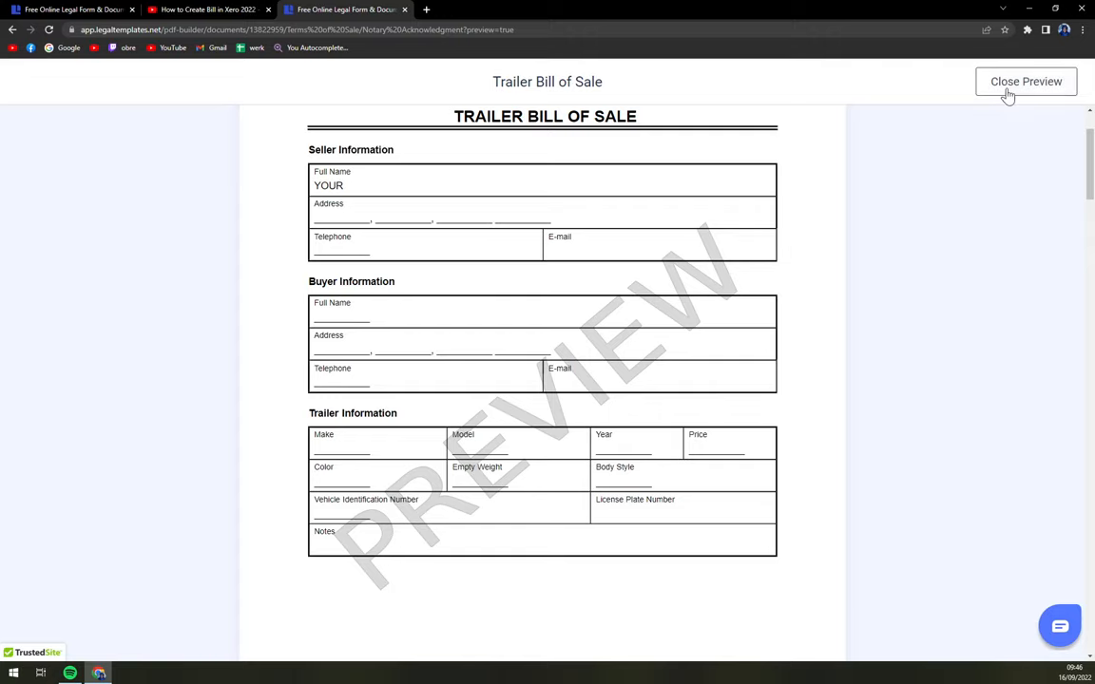
click(1026, 80)
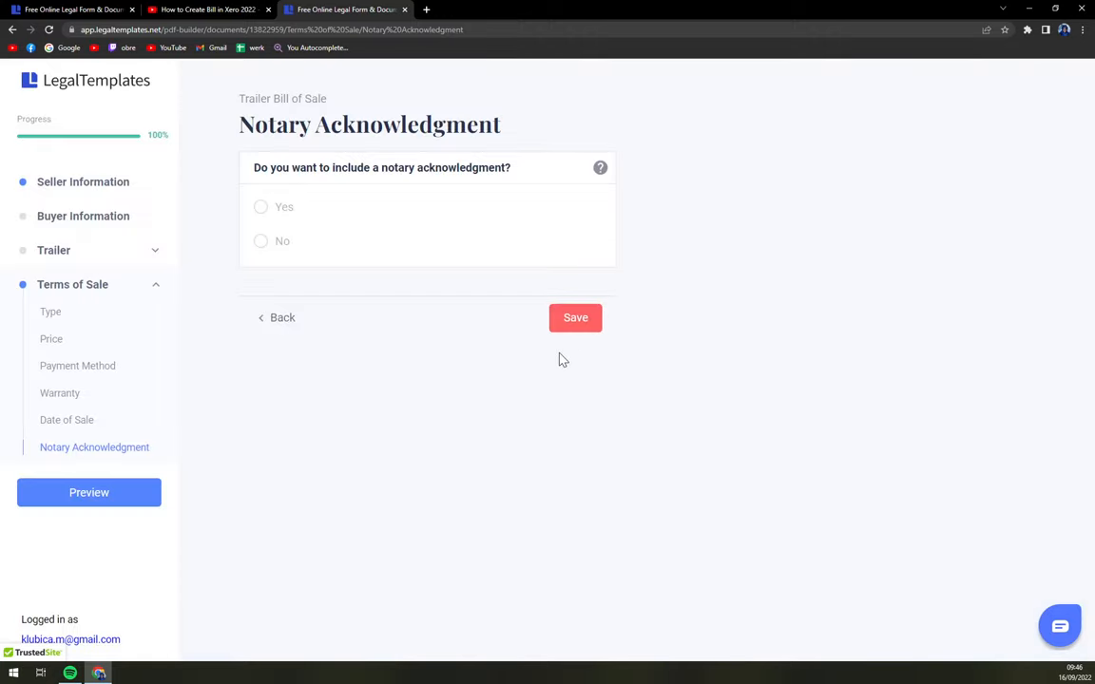